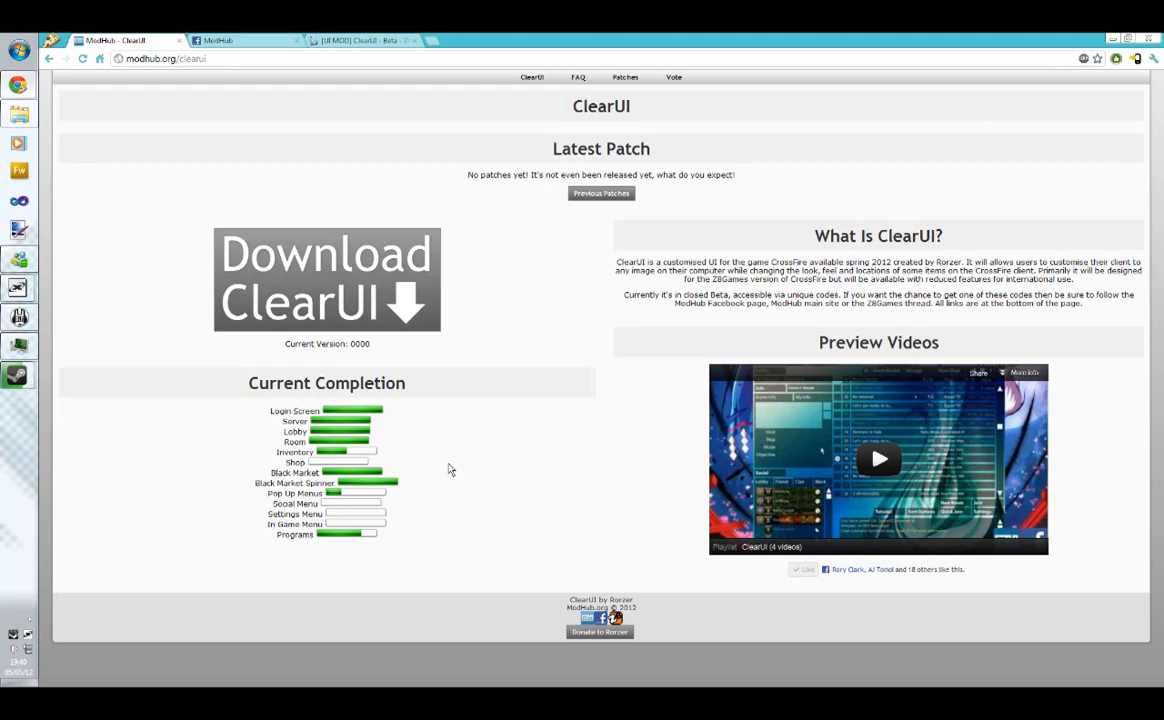
{"action": "mouse_move", "coordinate": [463, 477]}
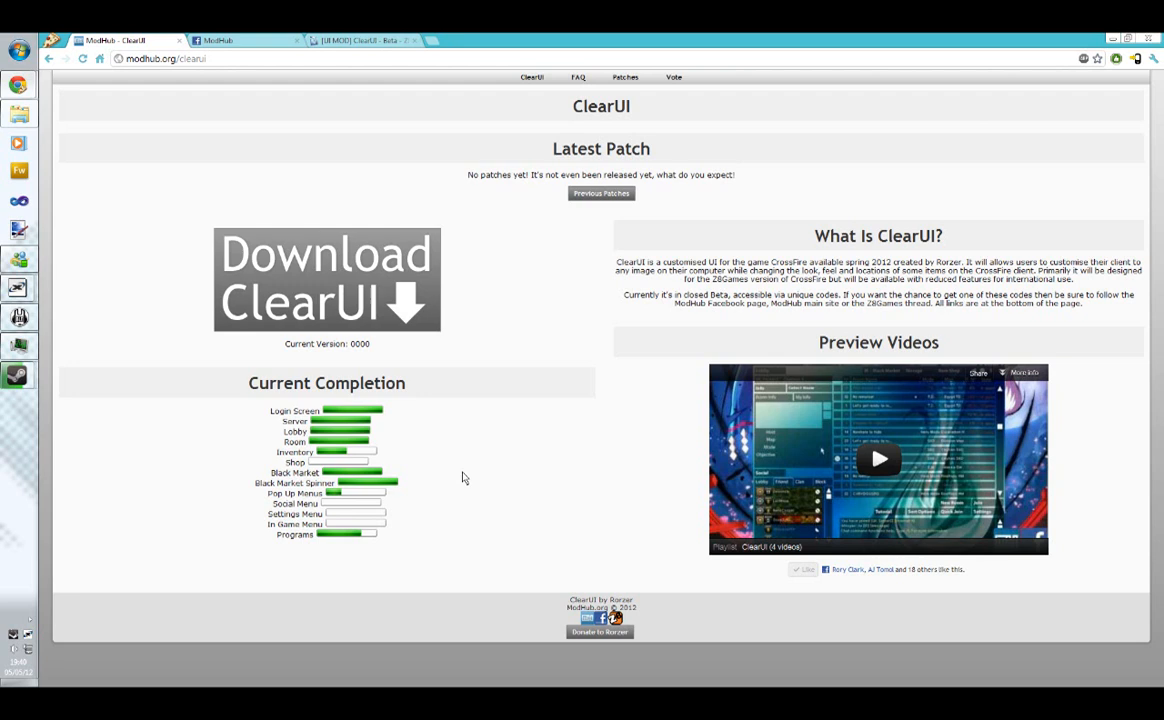
{"action": "mouse_move", "coordinate": [513, 576]}
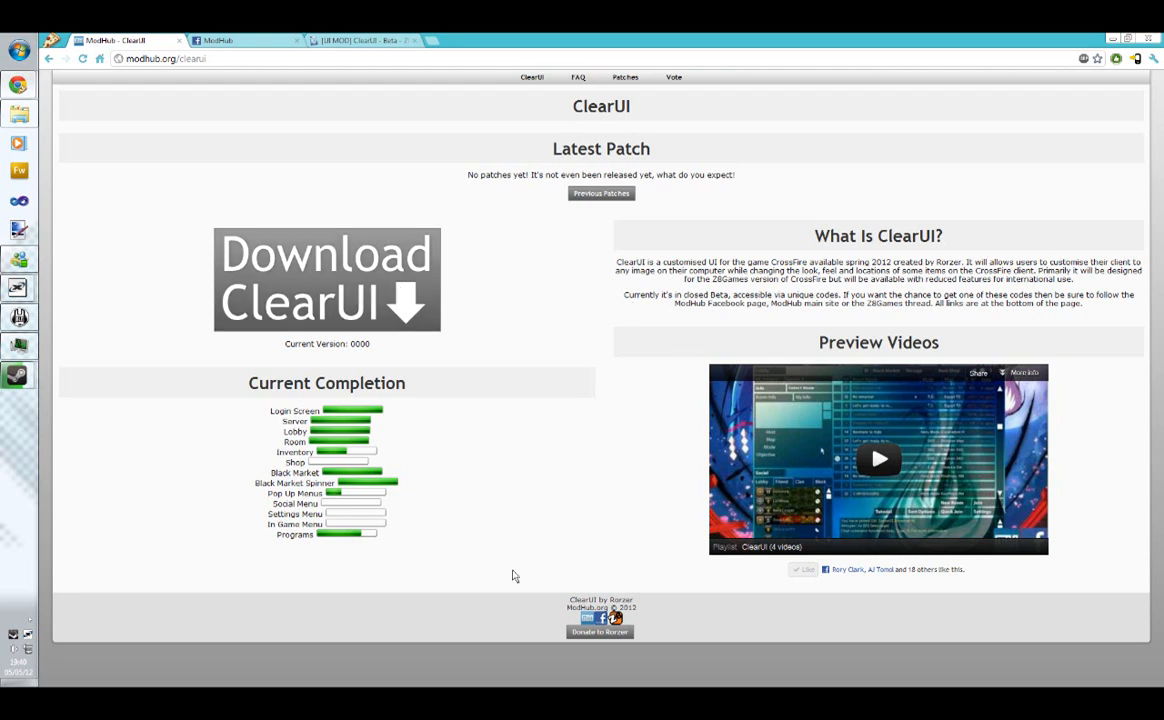
{"action": "mouse_move", "coordinate": [639, 494]}
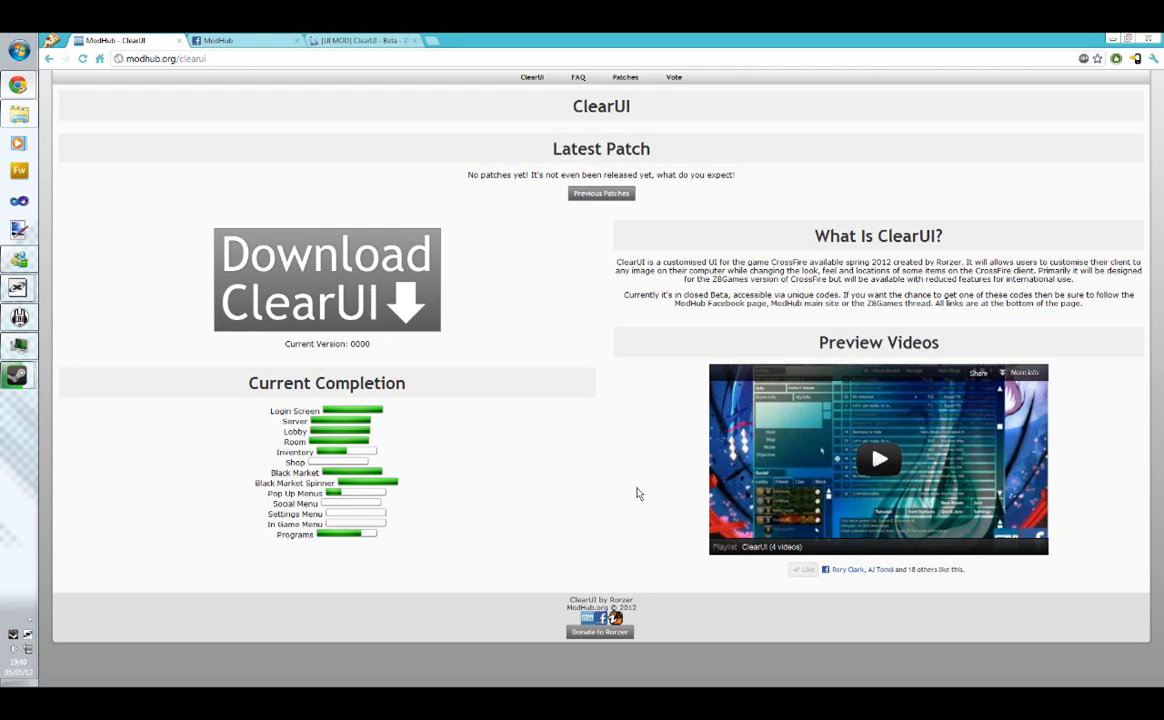
{"action": "mouse_move", "coordinate": [642, 487]}
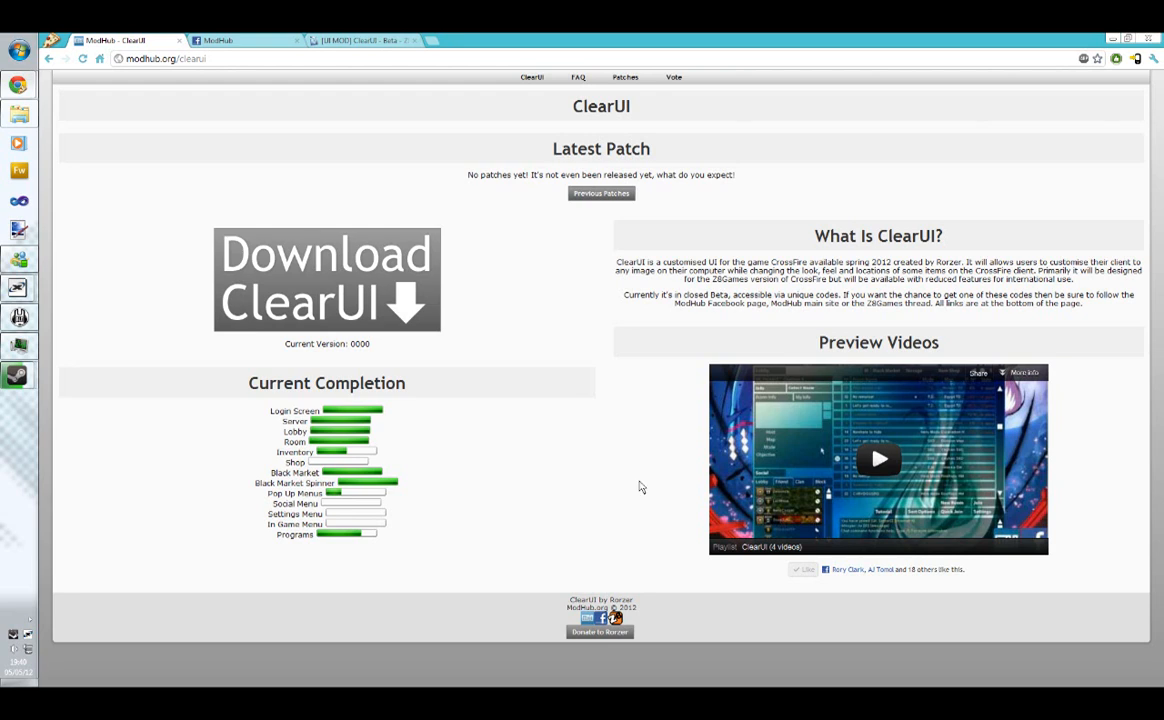
{"action": "mouse_move", "coordinate": [575, 342]}
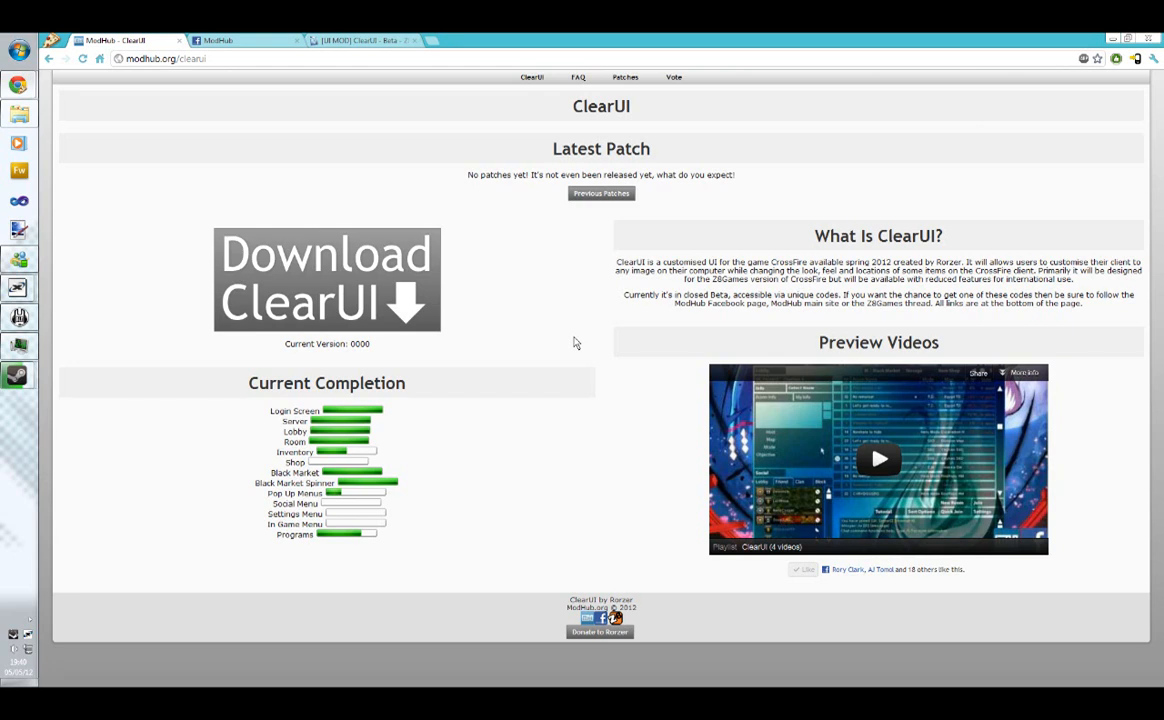
{"action": "mouse_move", "coordinate": [519, 234]}
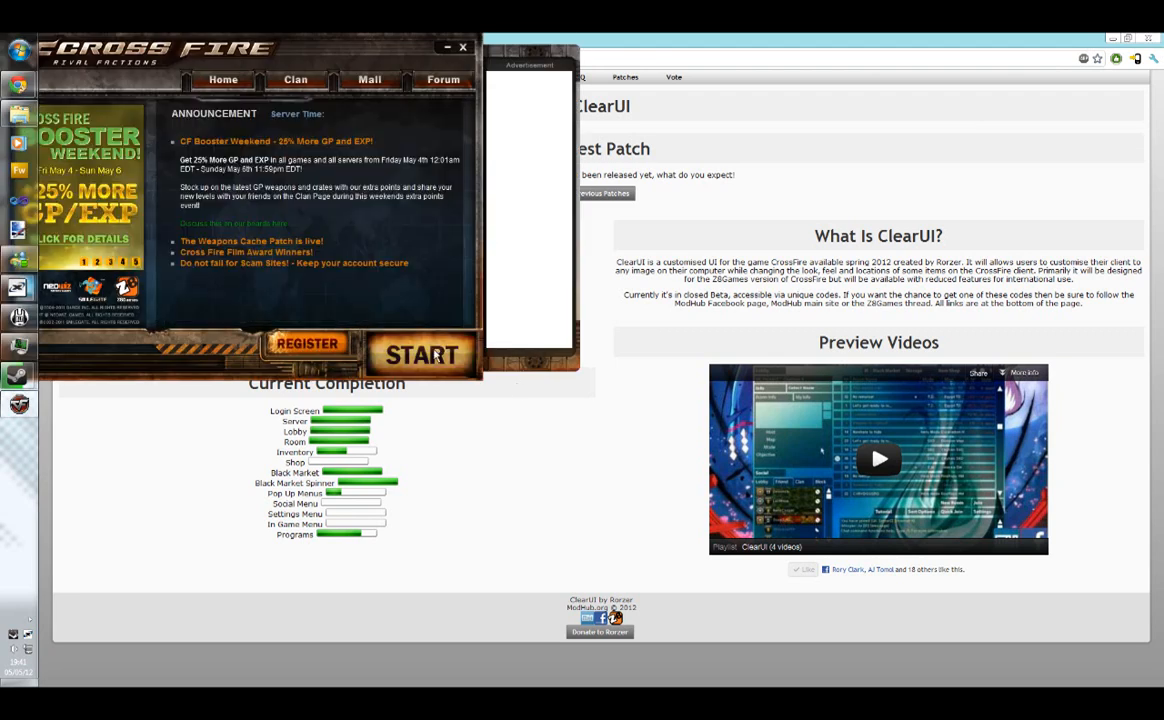
Launch CrossFire from the launcher to reach the ClearUI login screen.
{"action": "left_click", "coordinate": [419, 355]}
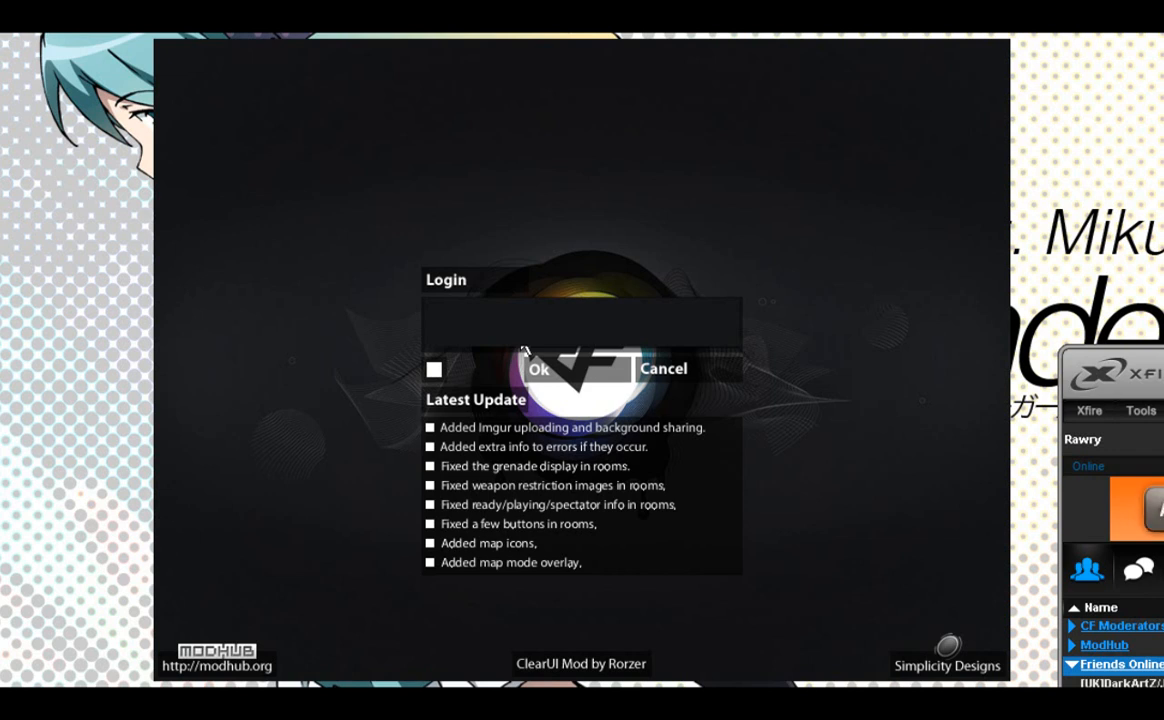
Sign in from the Login panel to load the UK Server 4 lobby.
{"action": "left_click", "coordinate": [538, 368]}
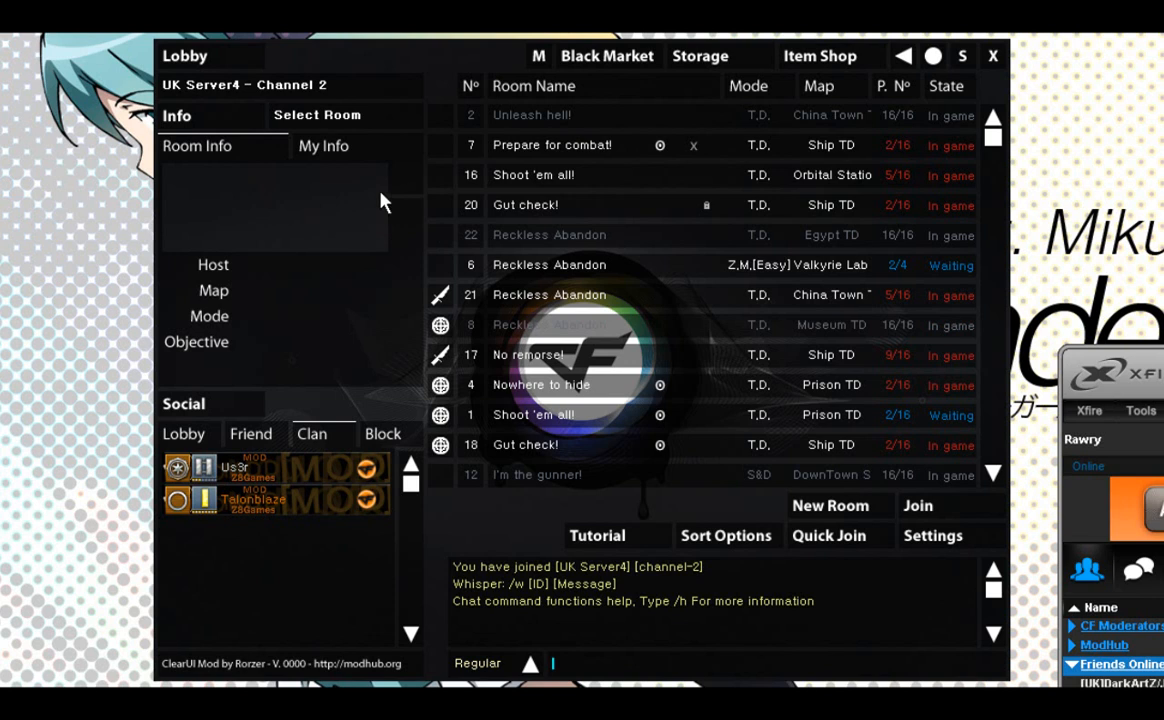
Preview the Unleash hell!, Gut check!, Reckless Abandon, Nowhere to hide and another room.
{"action": "left_click", "coordinate": [532, 114]}
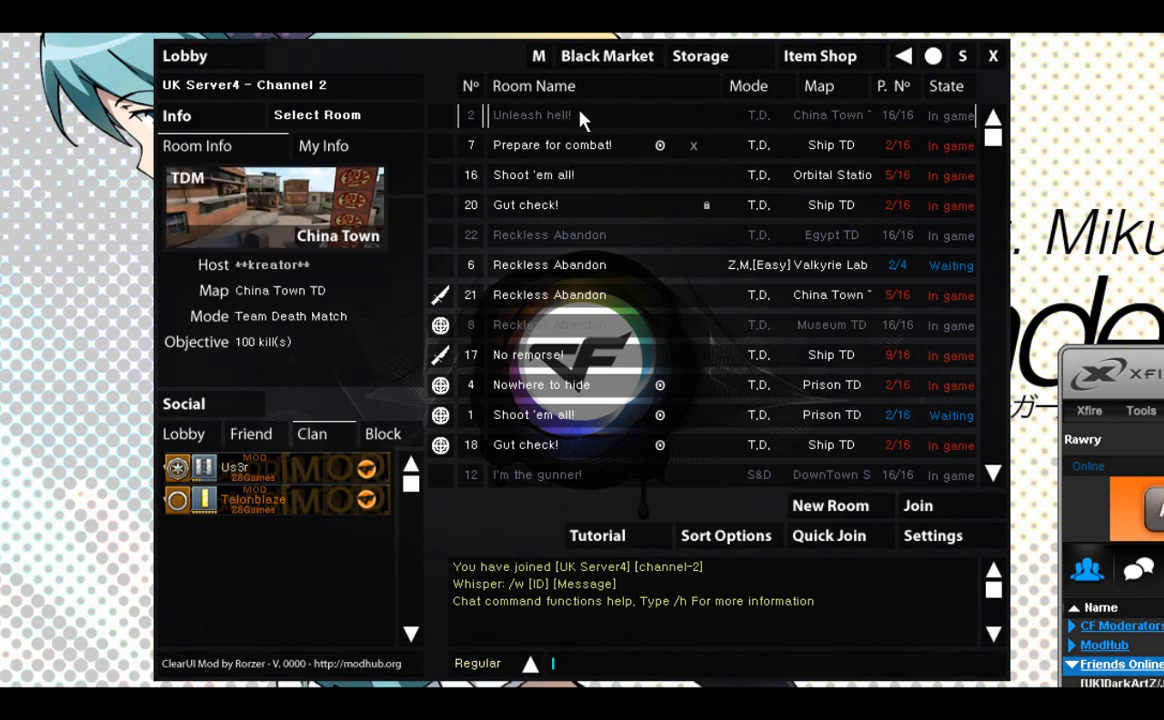
{"action": "left_click", "coordinate": [525, 205]}
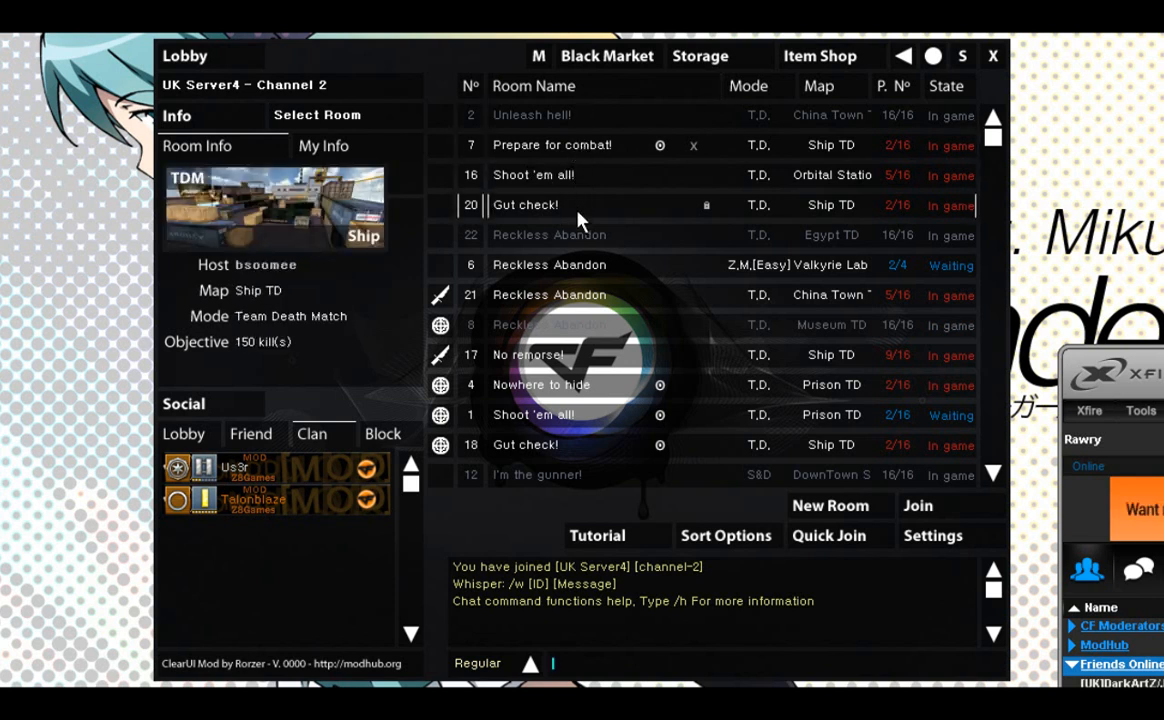
{"action": "left_click", "coordinate": [549, 264]}
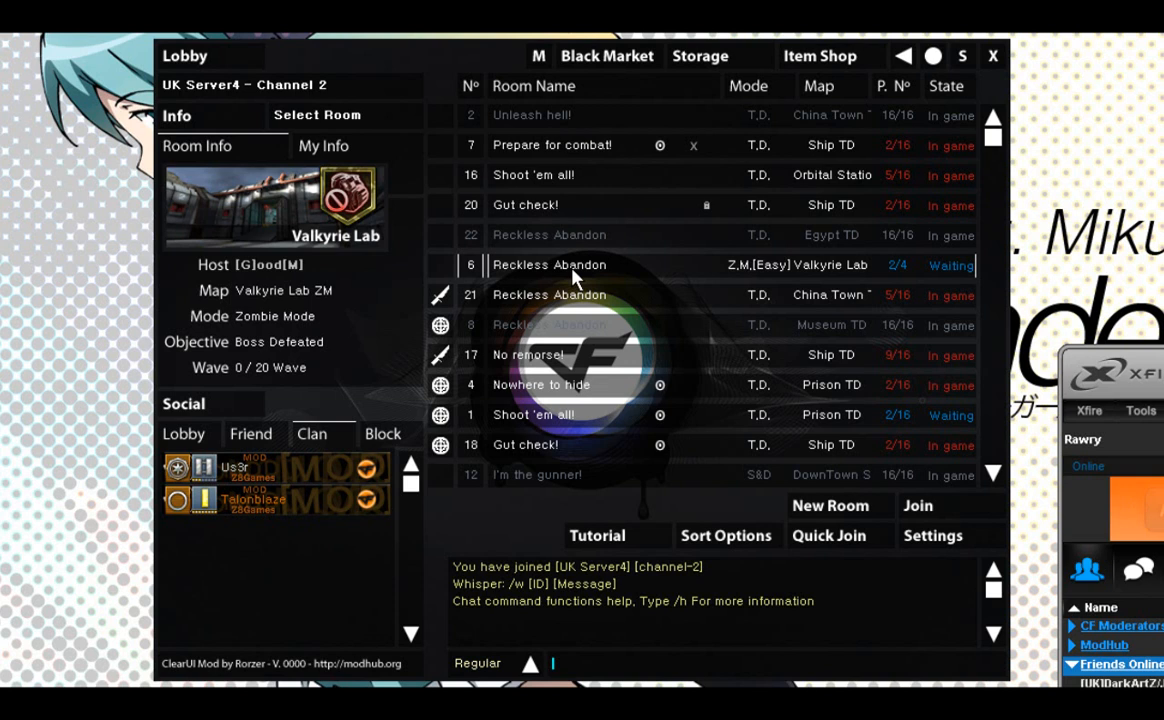
{"action": "left_click", "coordinate": [568, 325]}
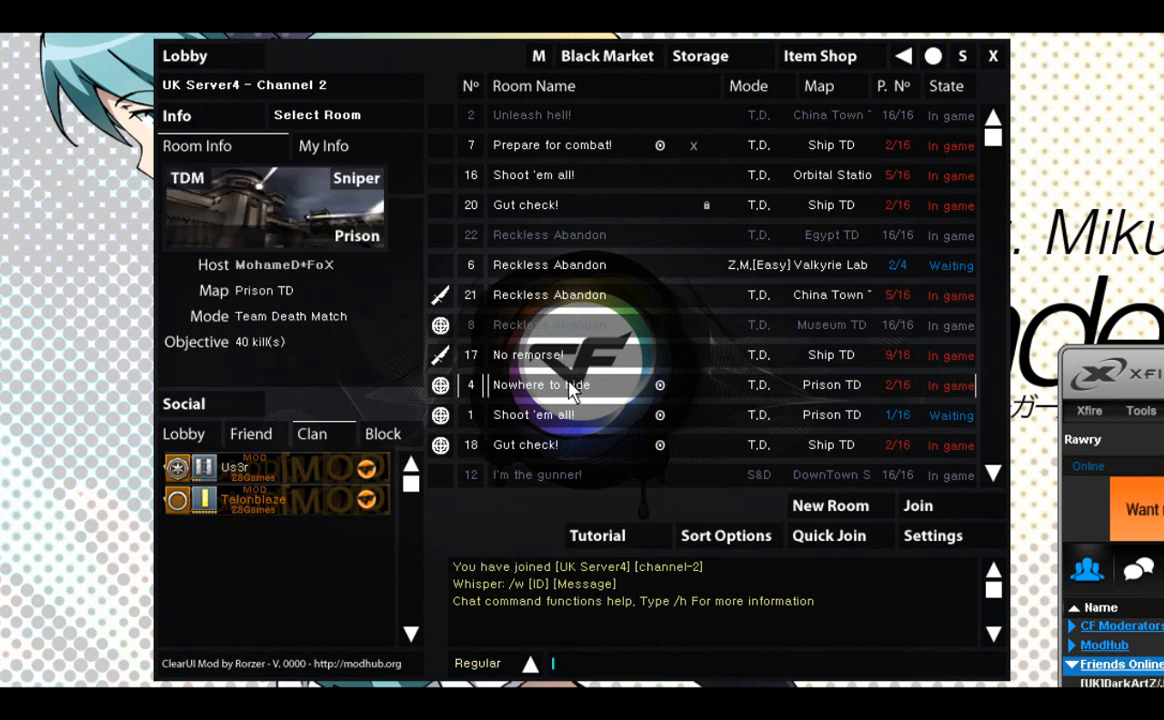
{"action": "left_click", "coordinate": [525, 445]}
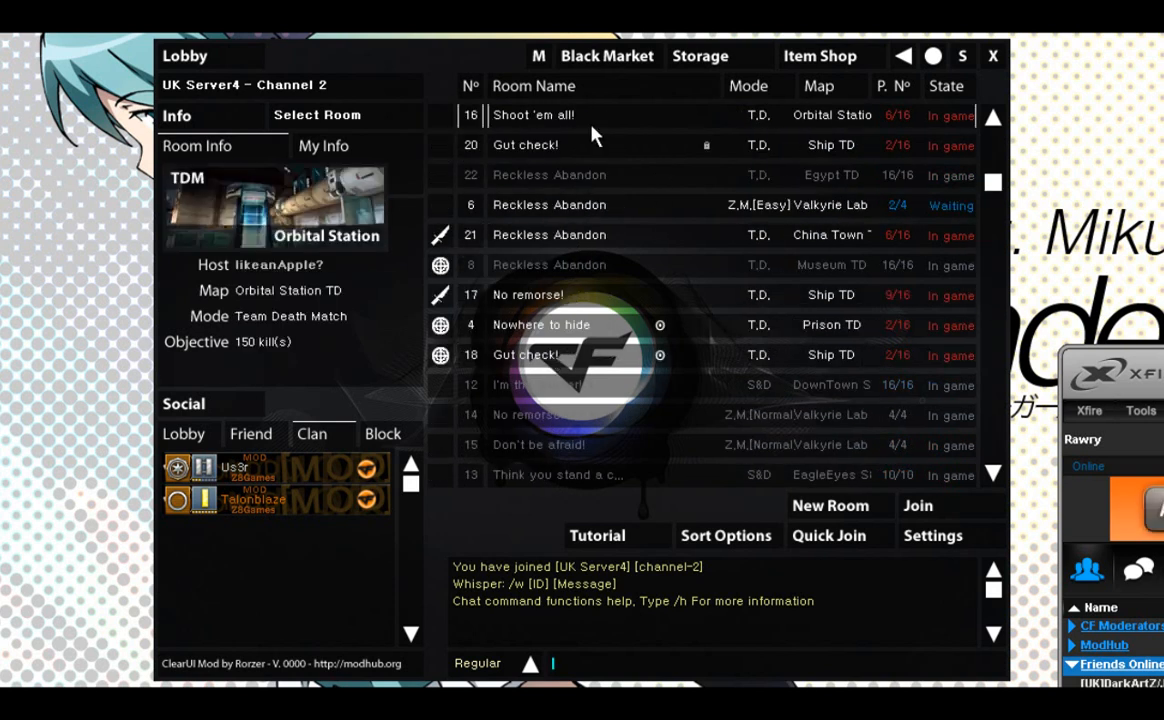
Join a China Town TD room from the Channel 9 room list.
{"action": "double_click", "coordinate": [533, 114]}
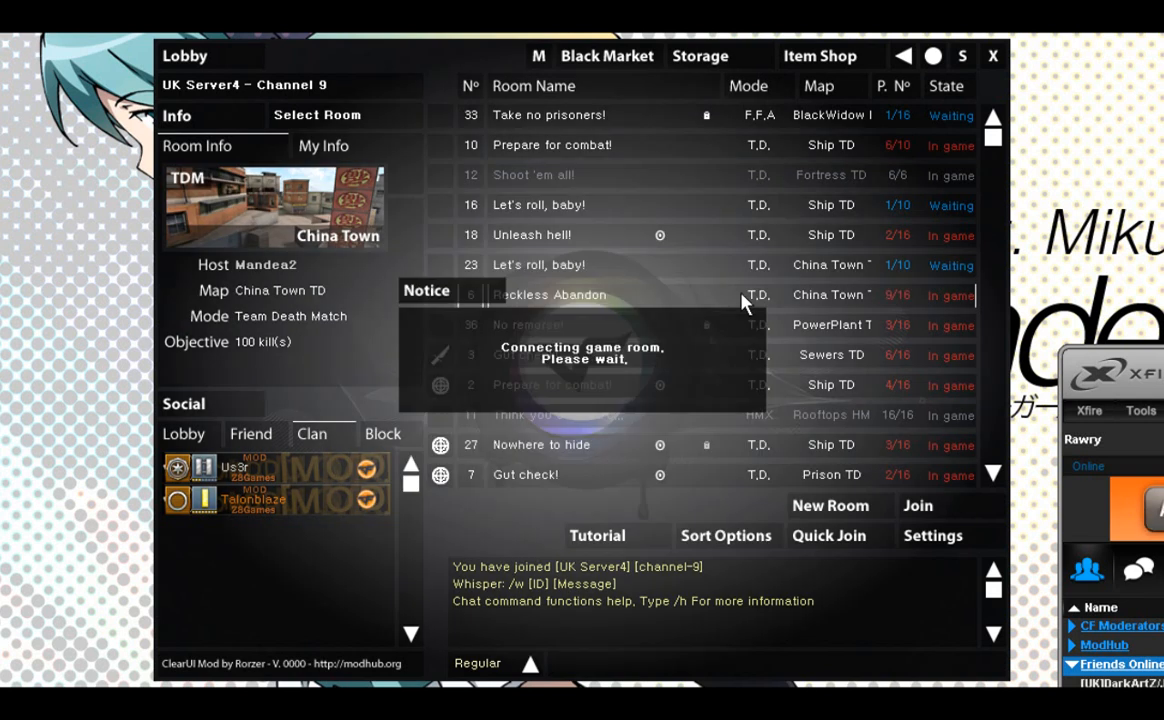
{"action": "left_click", "coordinate": [548, 294]}
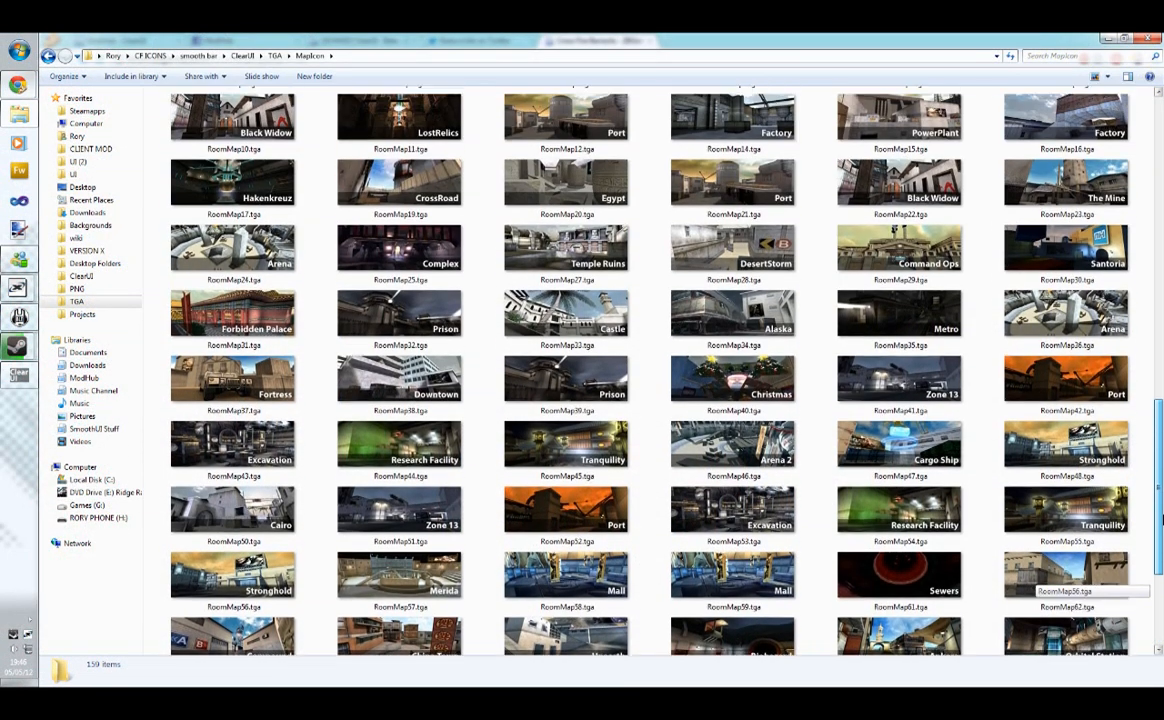
Scroll the MapIcon folder down to the last RoomMap previews, ending at RoomMap83.
{"action": "scroll", "scroll_direction": "up", "scroll_amount": 3}
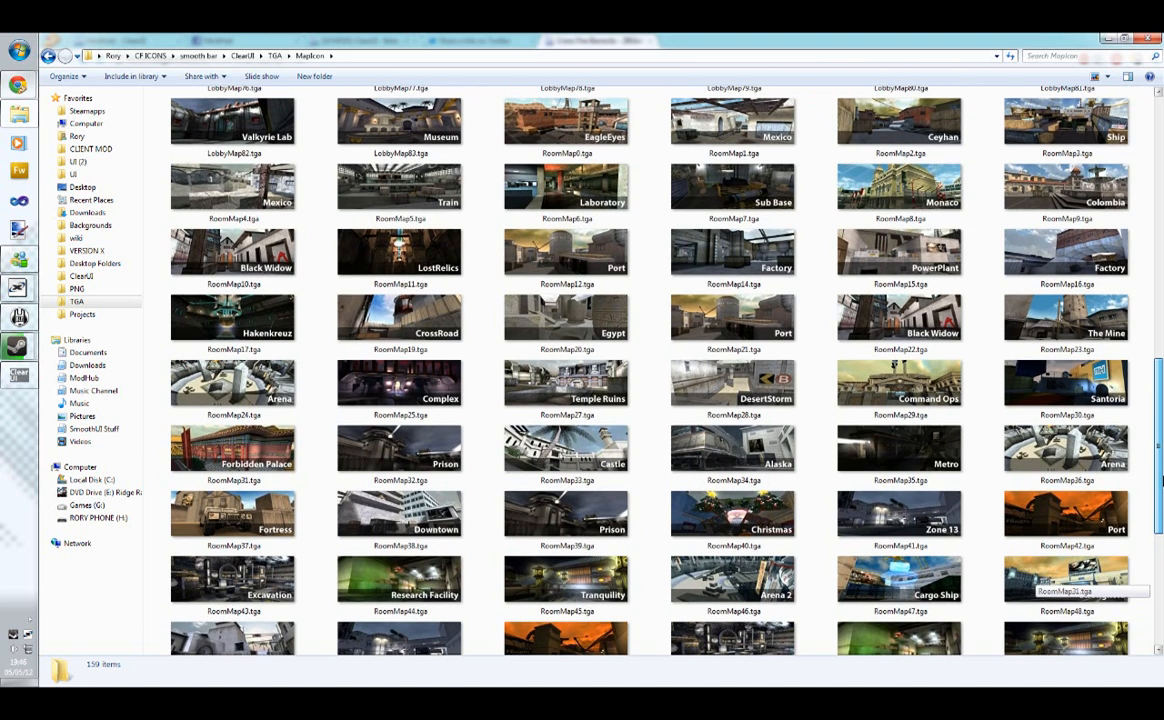
{"action": "scroll", "scroll_direction": "down", "scroll_amount": 3}
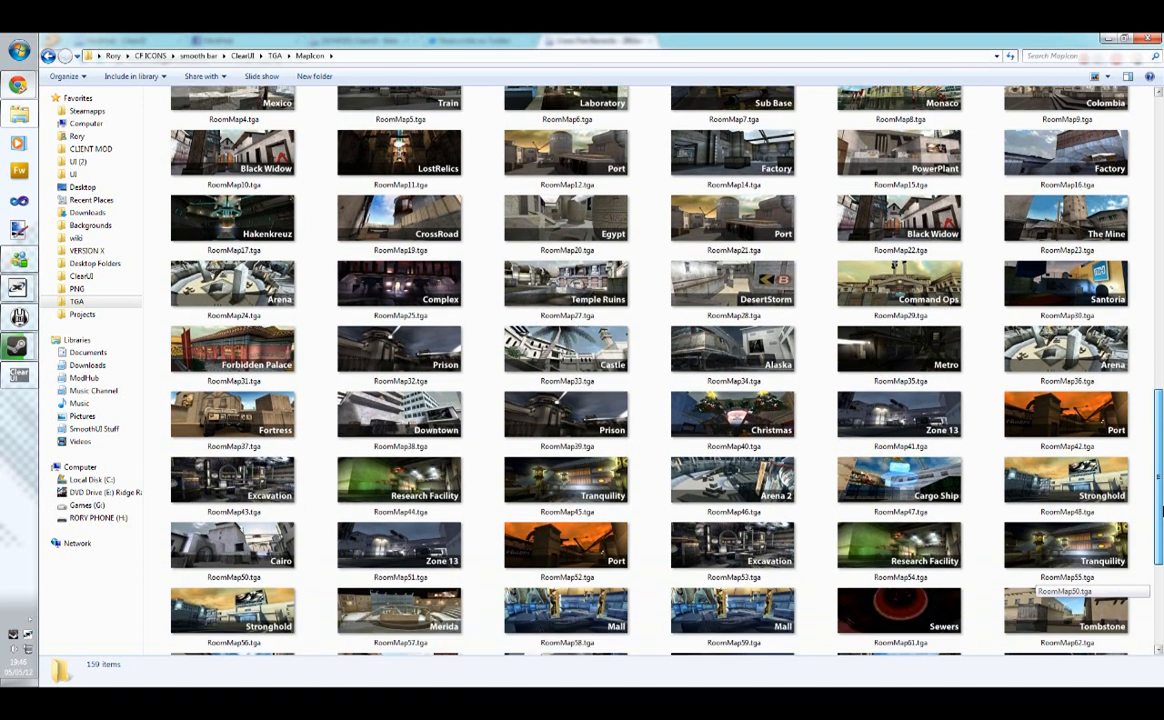
{"action": "scroll", "scroll_direction": "down", "scroll_amount": 3}
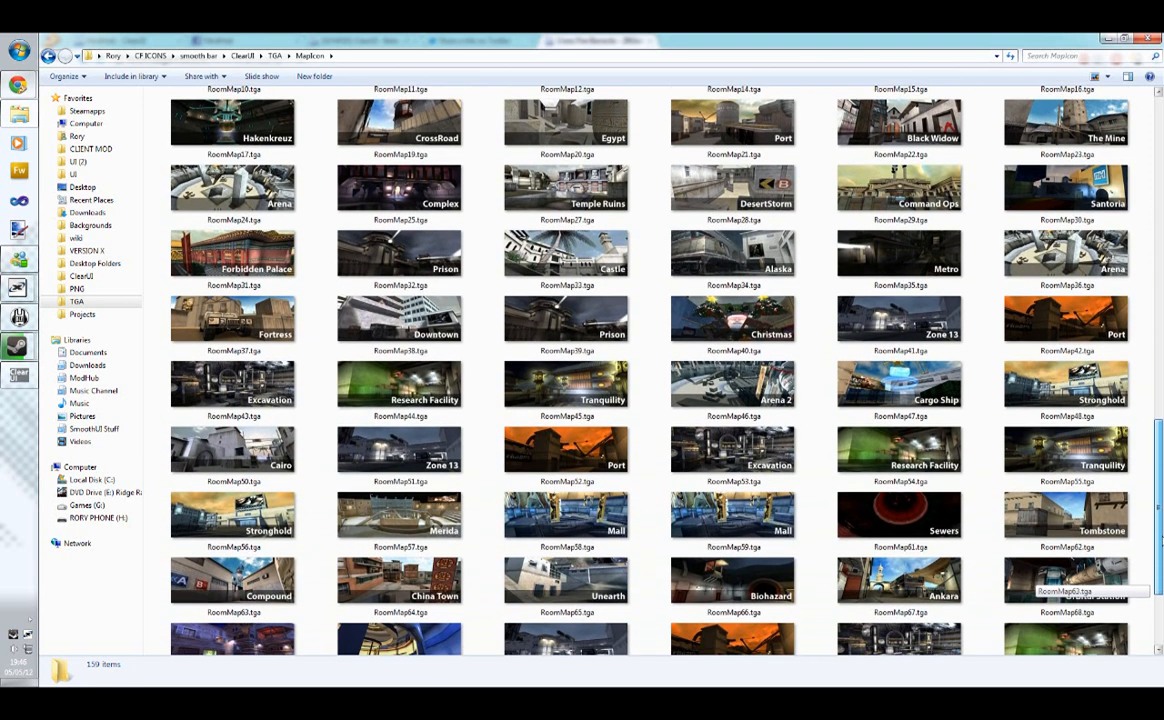
{"action": "scroll", "scroll_direction": "down", "scroll_amount": 3}
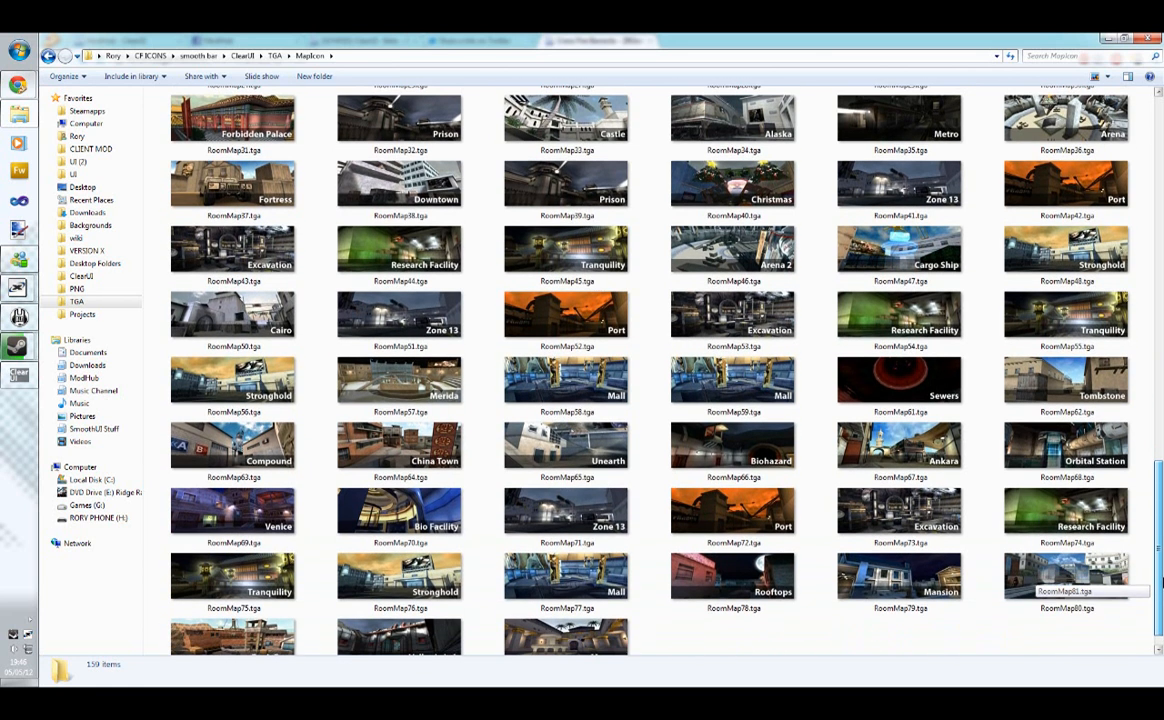
{"action": "scroll", "scroll_direction": "down", "scroll_amount": 3}
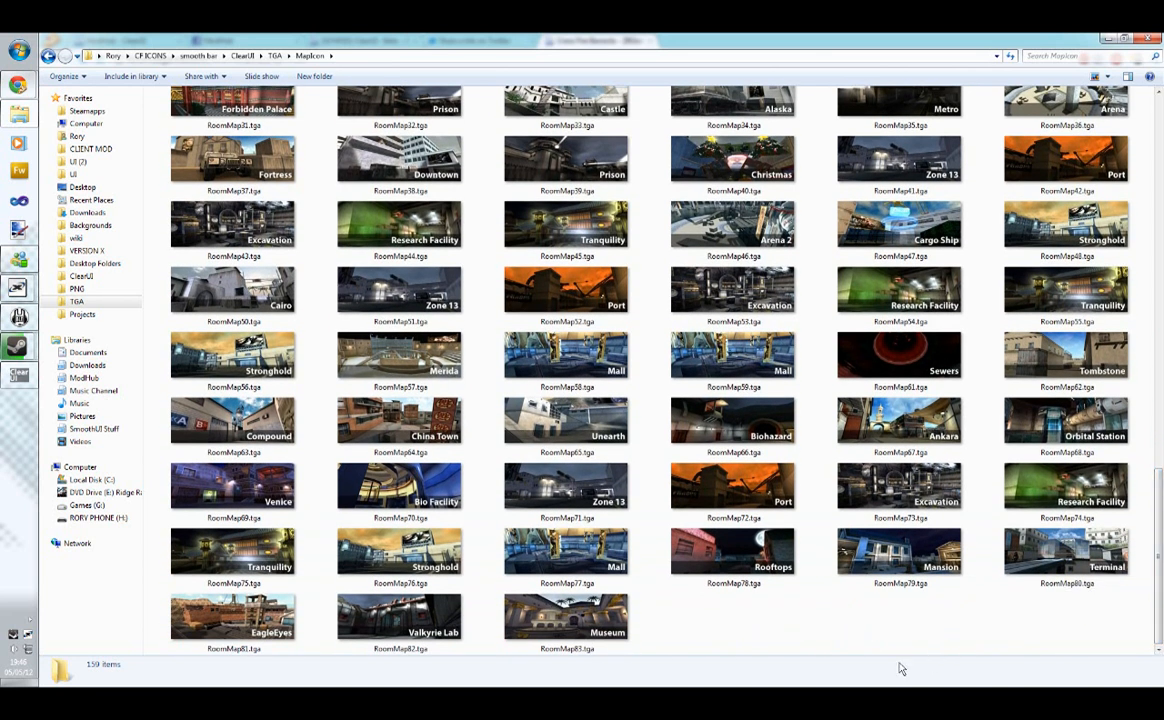
{"action": "mouse_move", "coordinate": [850, 632]}
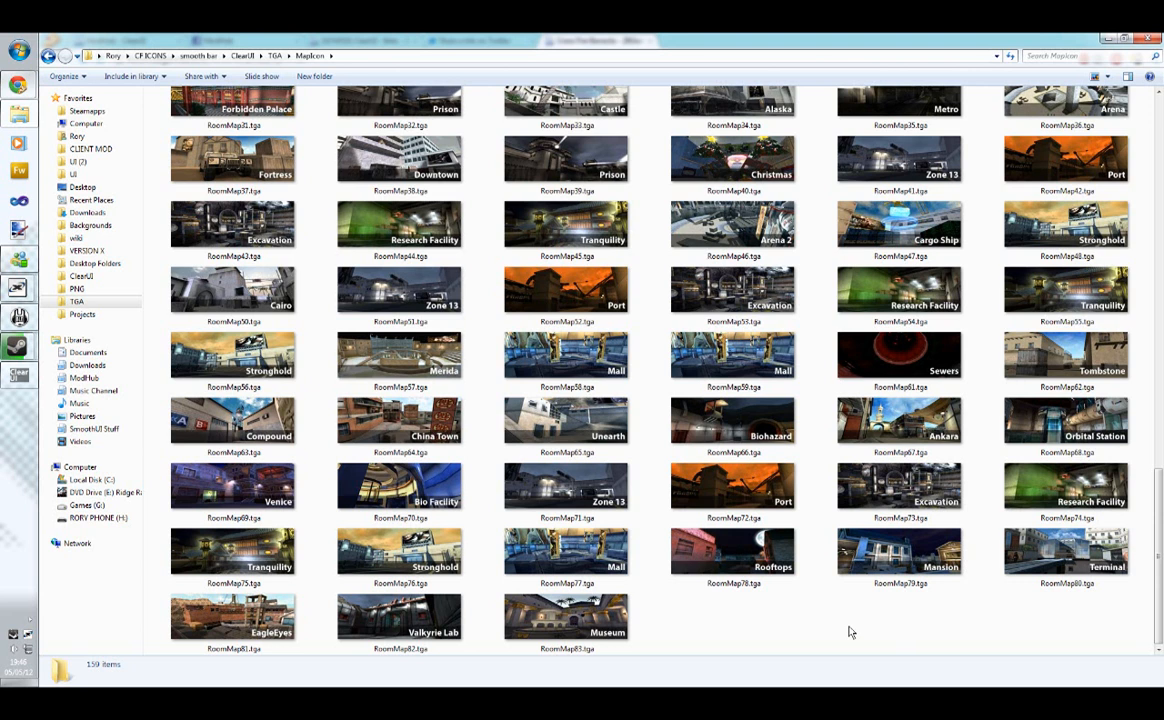
{"action": "mouse_move", "coordinate": [832, 631]}
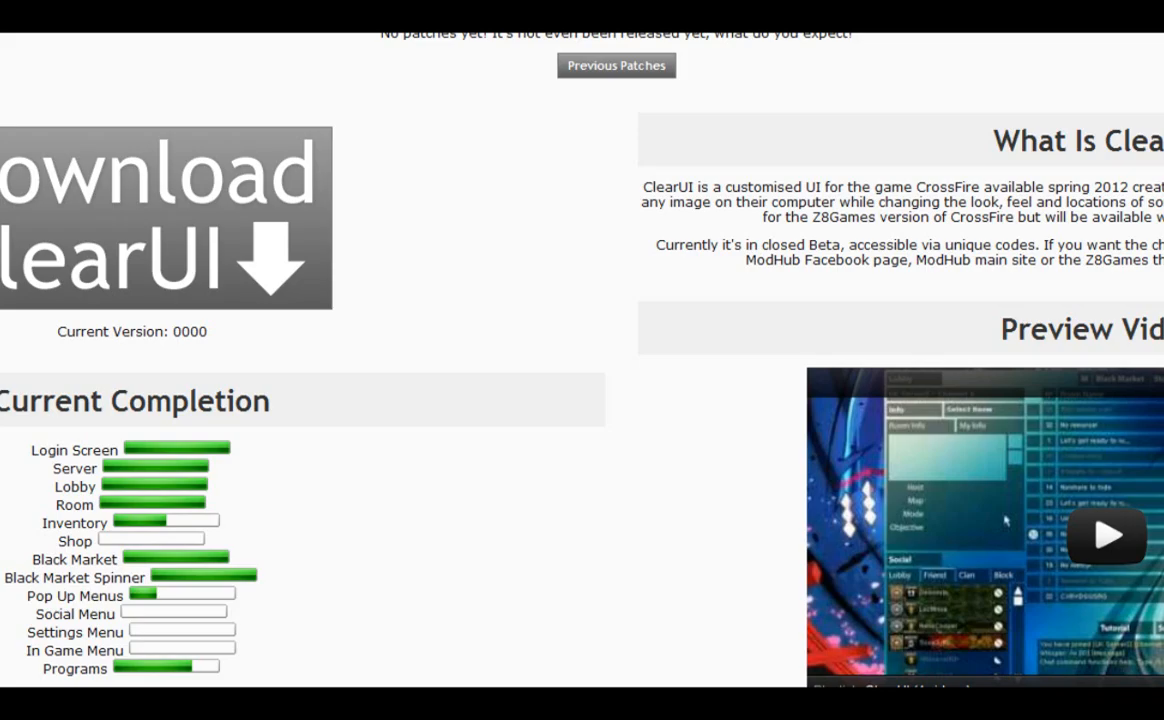
{"action": "mouse_move", "coordinate": [164, 40]}
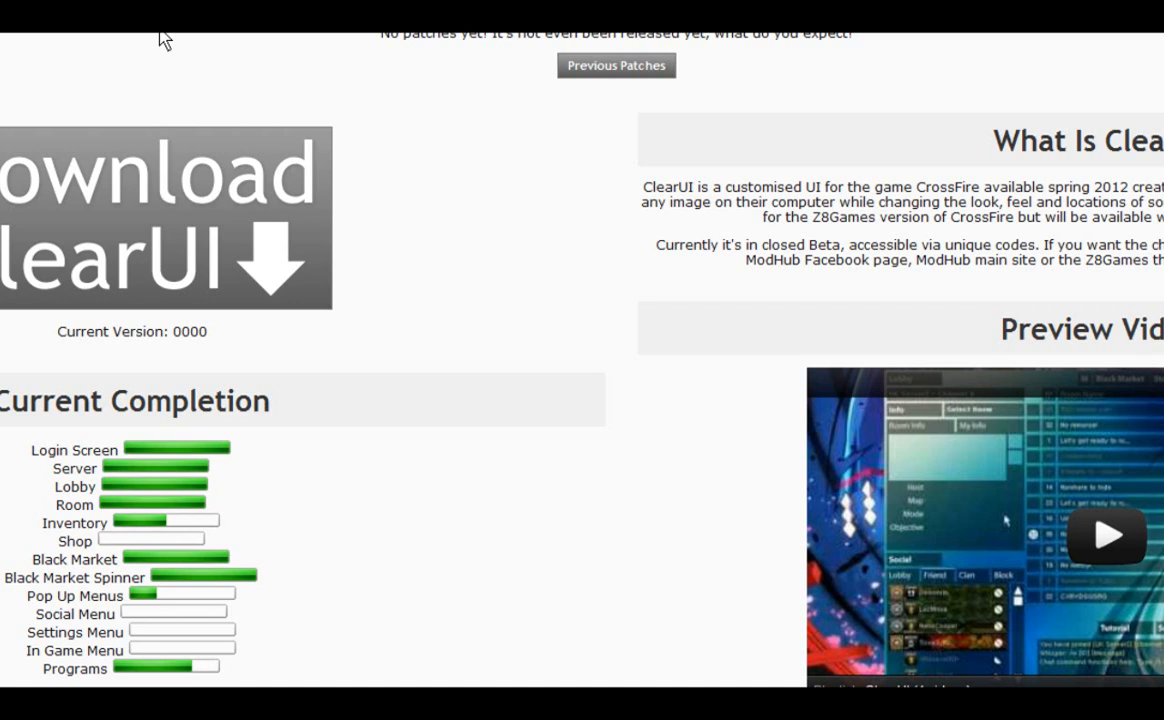
{"action": "mouse_move", "coordinate": [653, 216]}
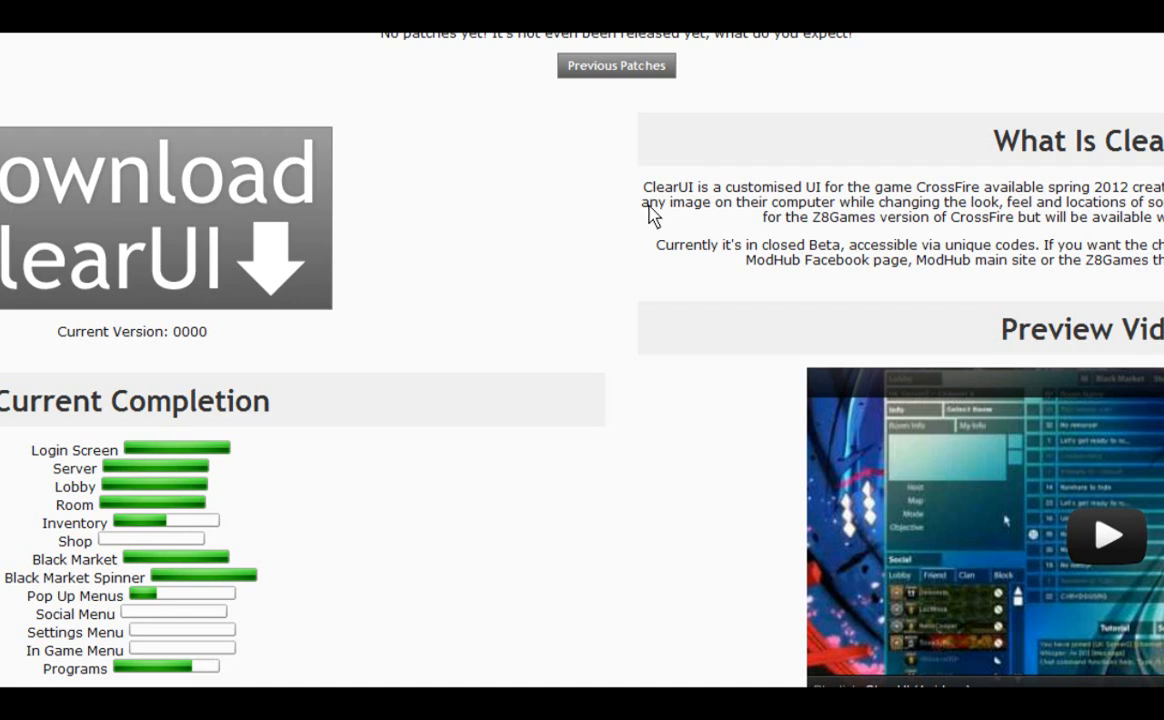
{"action": "mouse_move", "coordinate": [623, 227]}
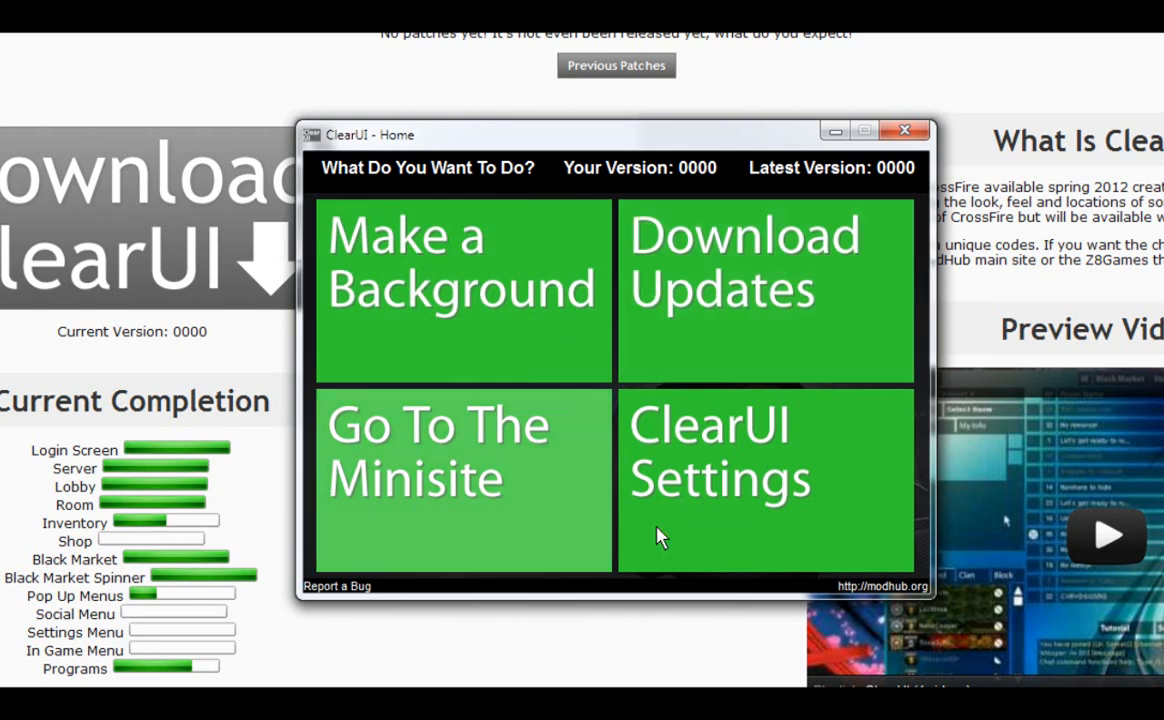
{"action": "mouse_move", "coordinate": [462, 216]}
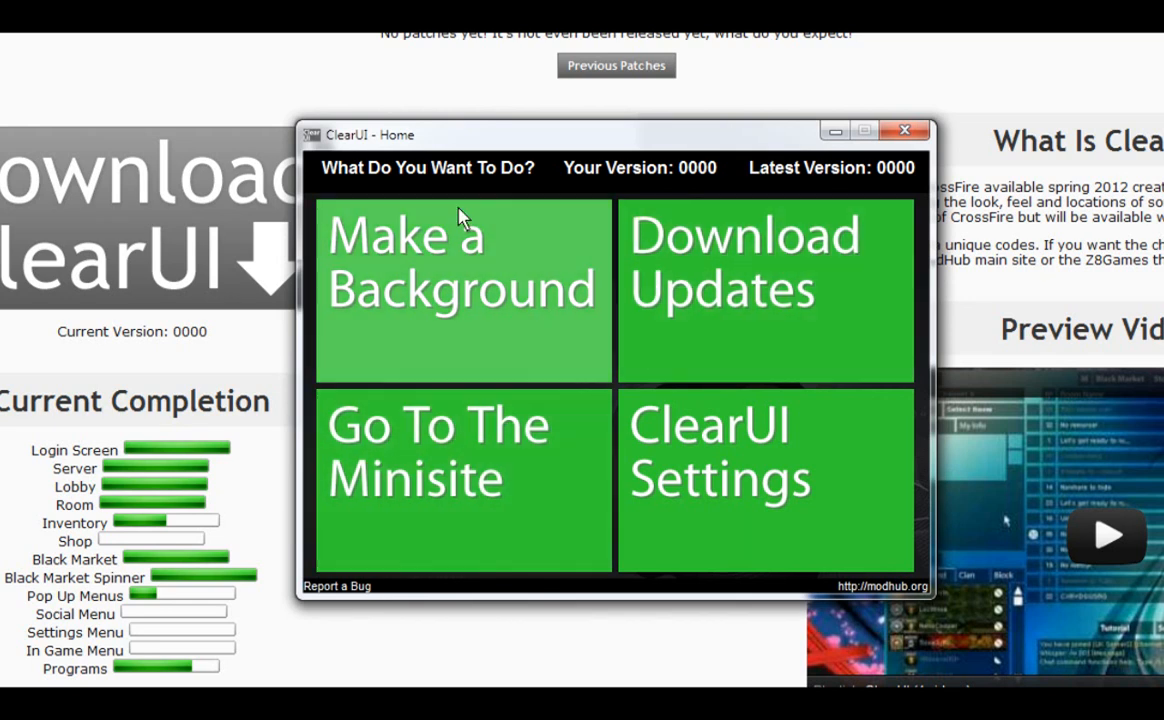
{"action": "mouse_move", "coordinate": [725, 198]}
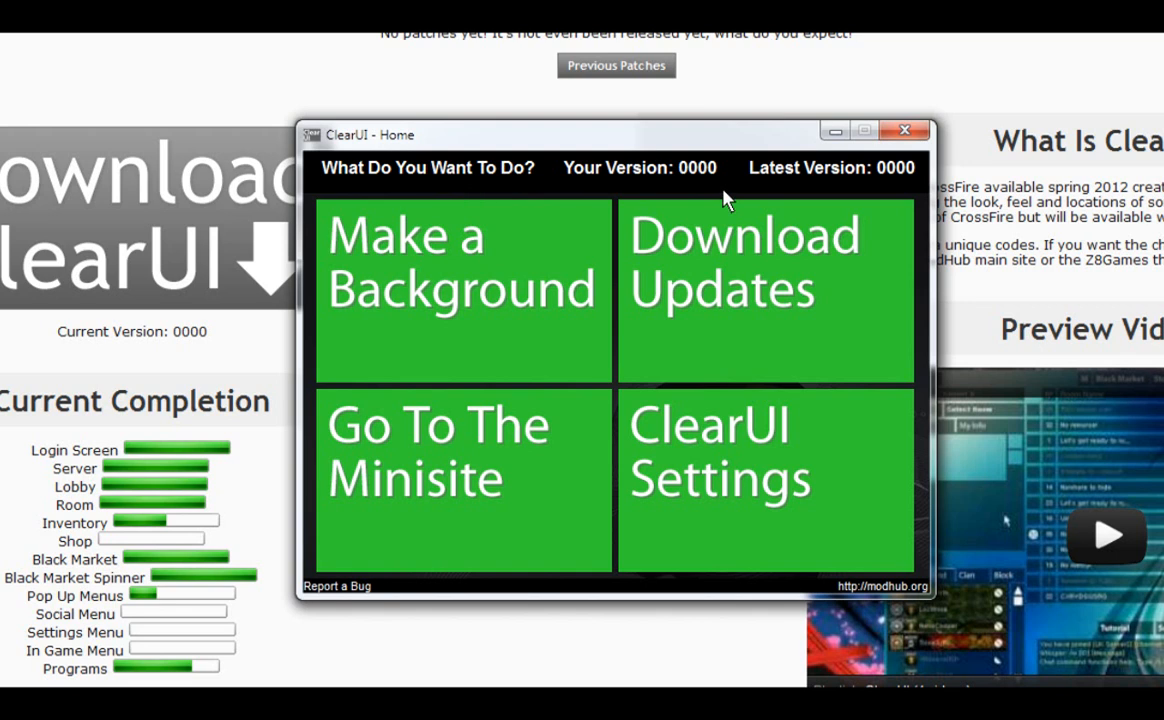
{"action": "mouse_move", "coordinate": [1070, 220]}
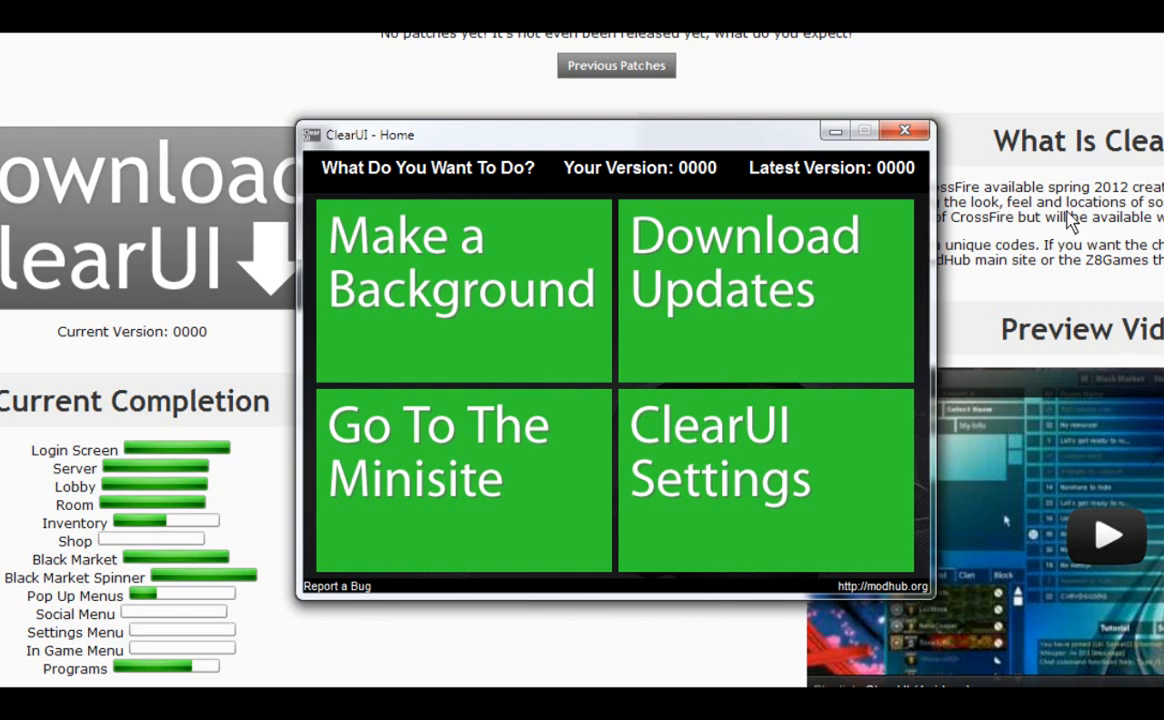
{"action": "mouse_move", "coordinate": [337, 585]}
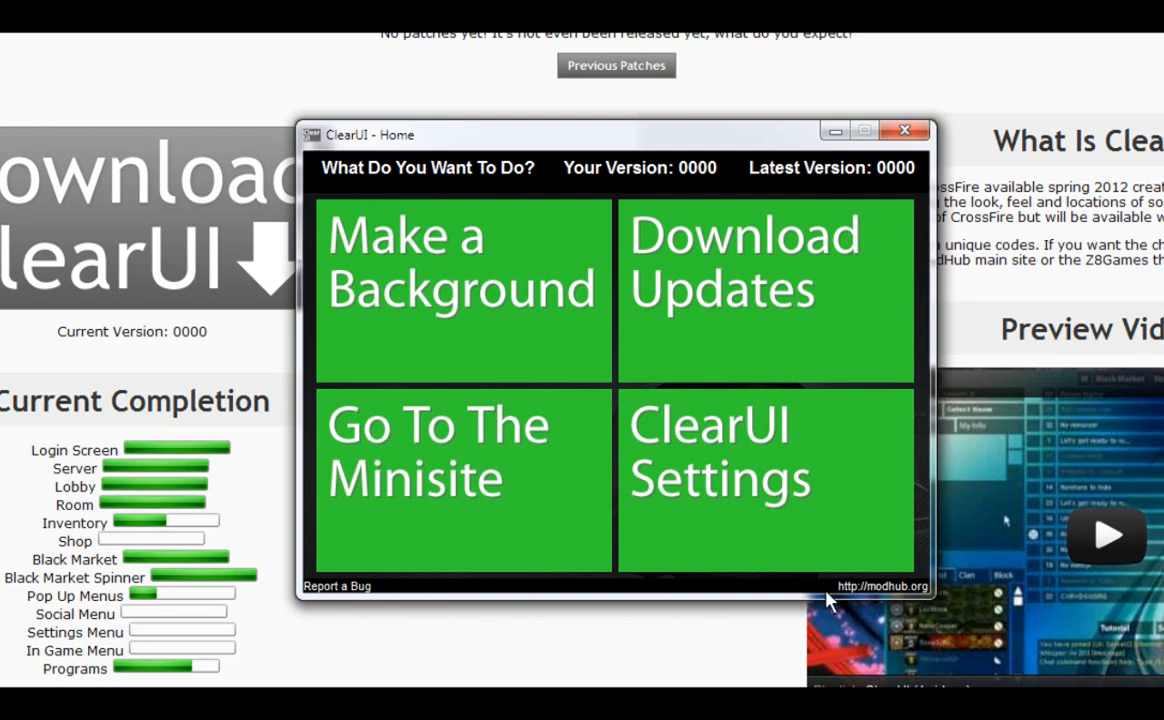
{"action": "mouse_move", "coordinate": [943, 608]}
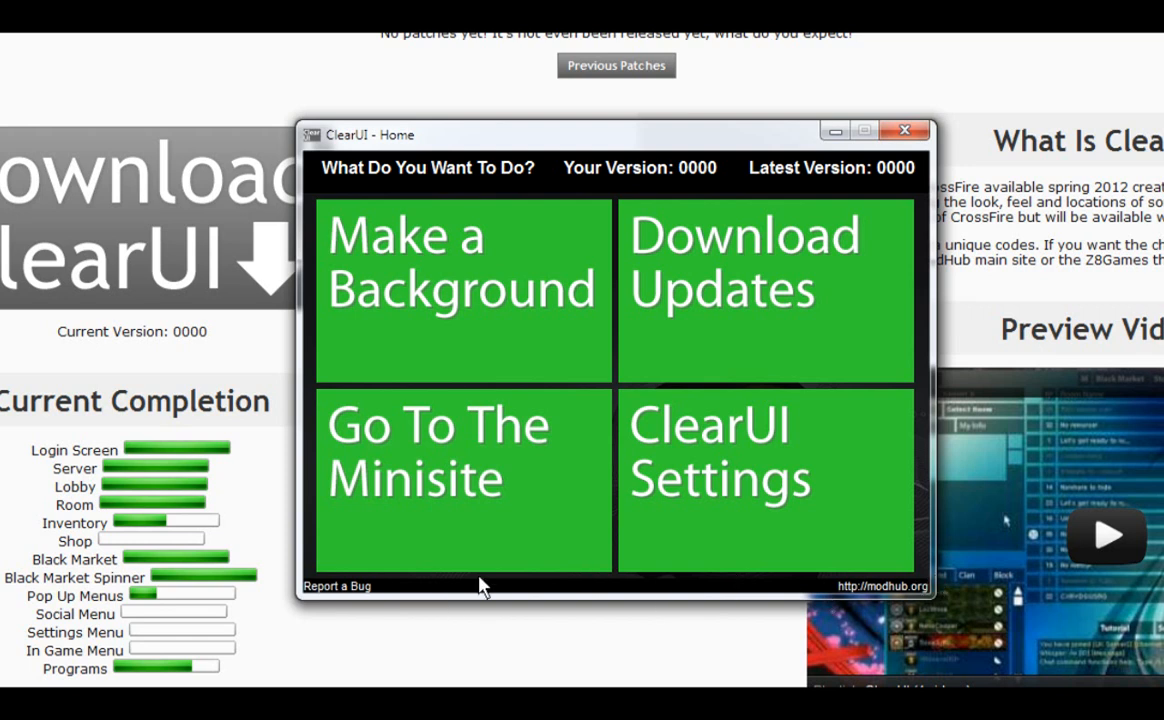
{"action": "mouse_move", "coordinate": [330, 586]}
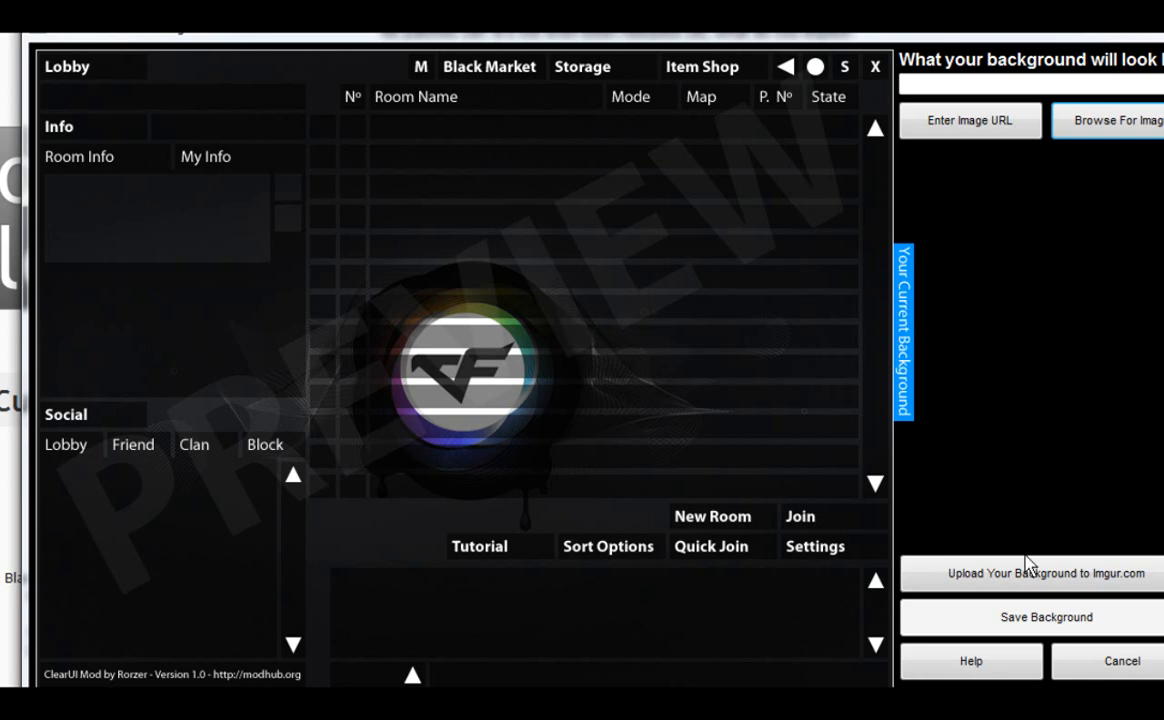
{"action": "mouse_move", "coordinate": [1019, 598]}
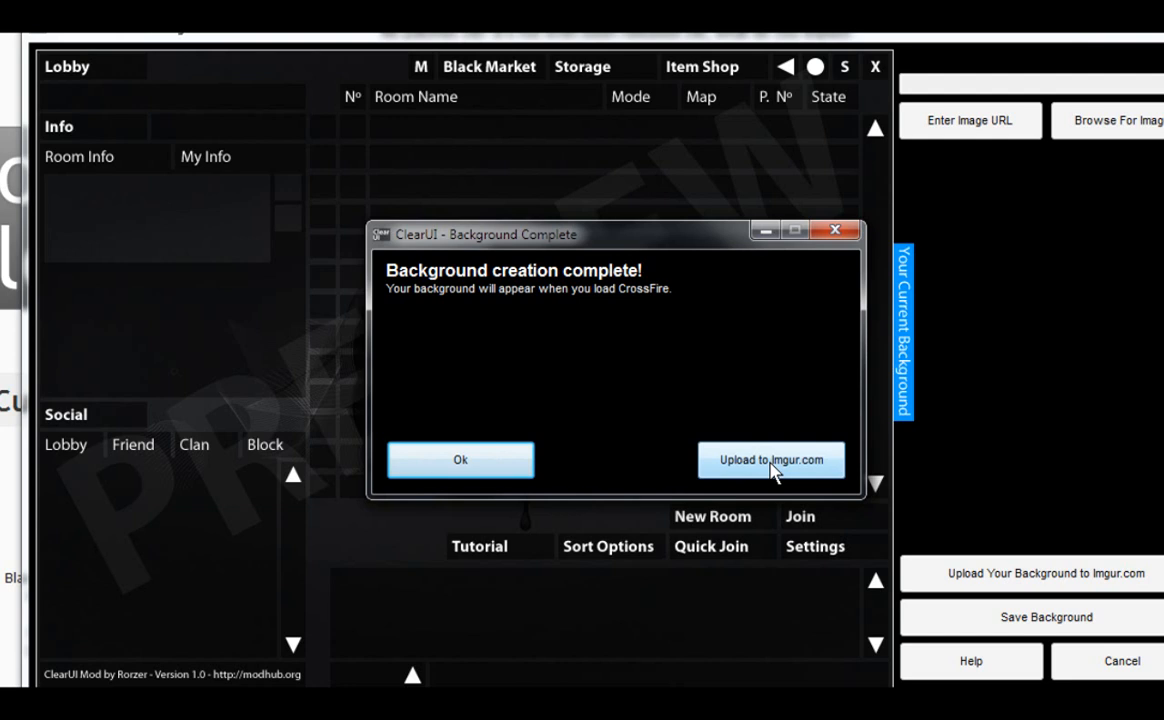
Upload Background.png to Imgur from the Background Complete dialog.
{"action": "left_click", "coordinate": [771, 459]}
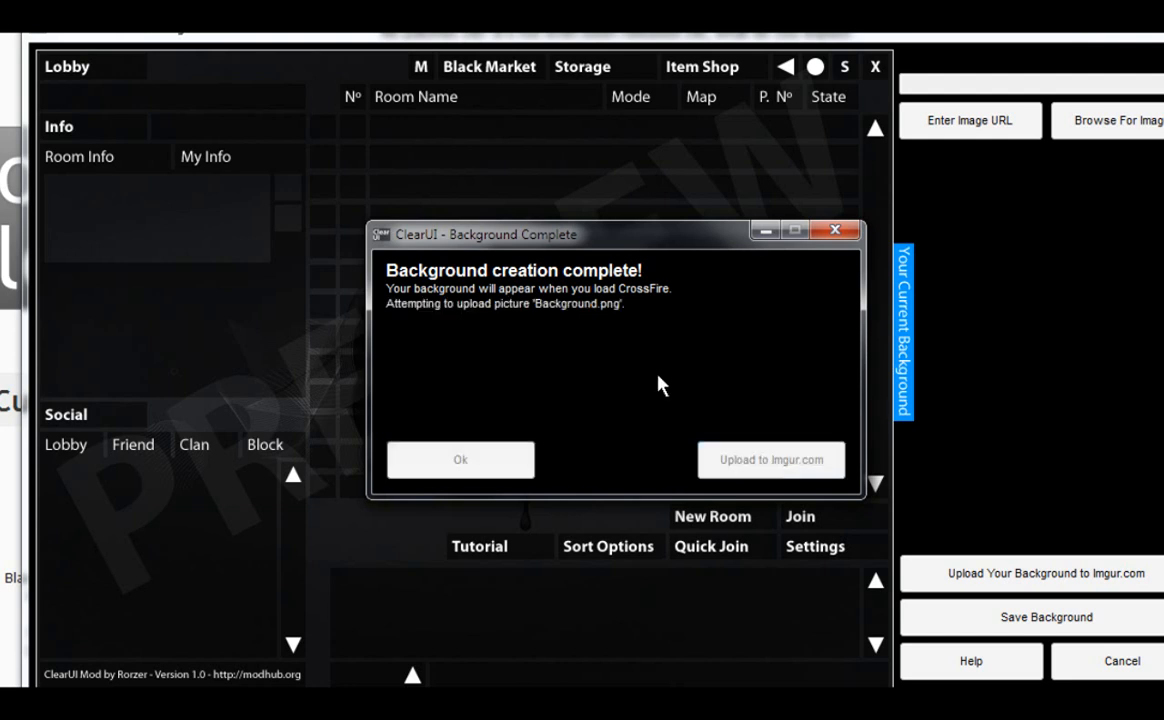
{"action": "mouse_move", "coordinate": [640, 408]}
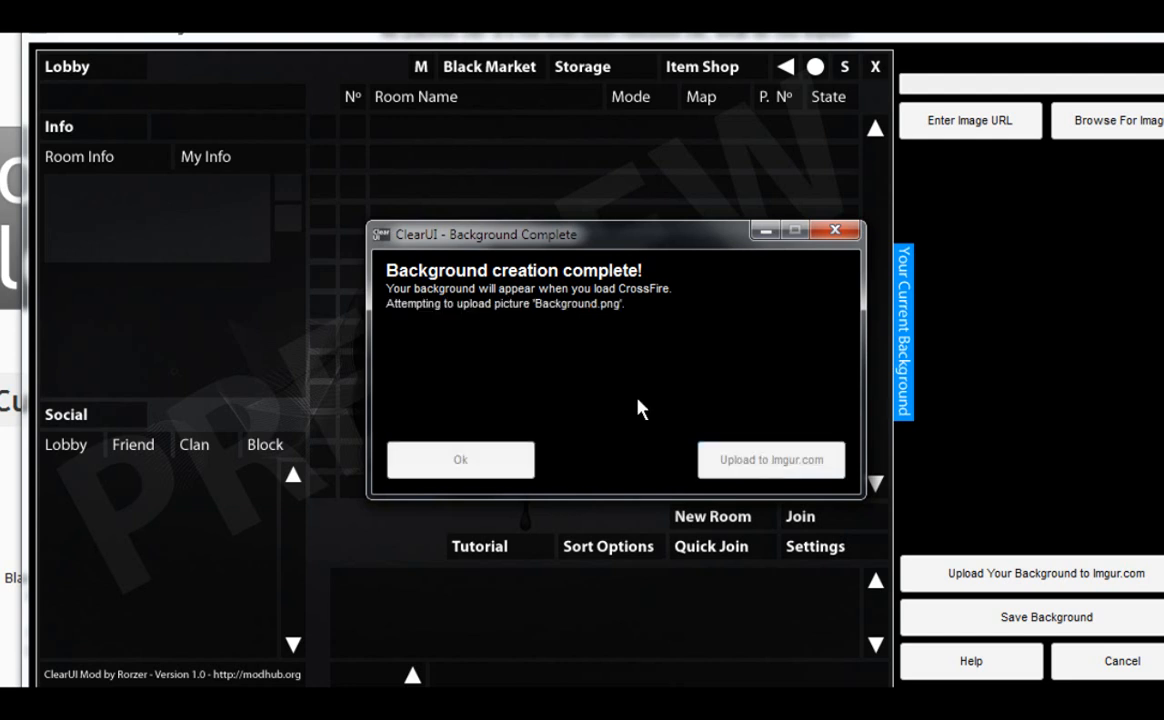
{"action": "mouse_move", "coordinate": [596, 328]}
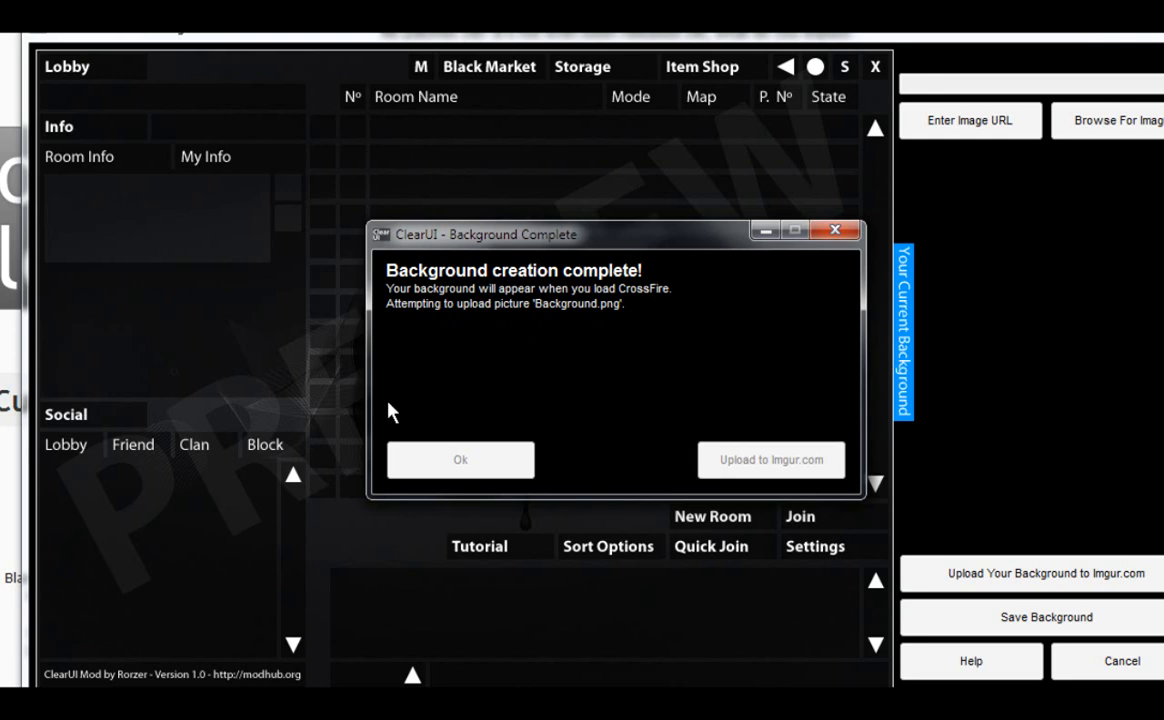
{"action": "mouse_move", "coordinate": [437, 320]}
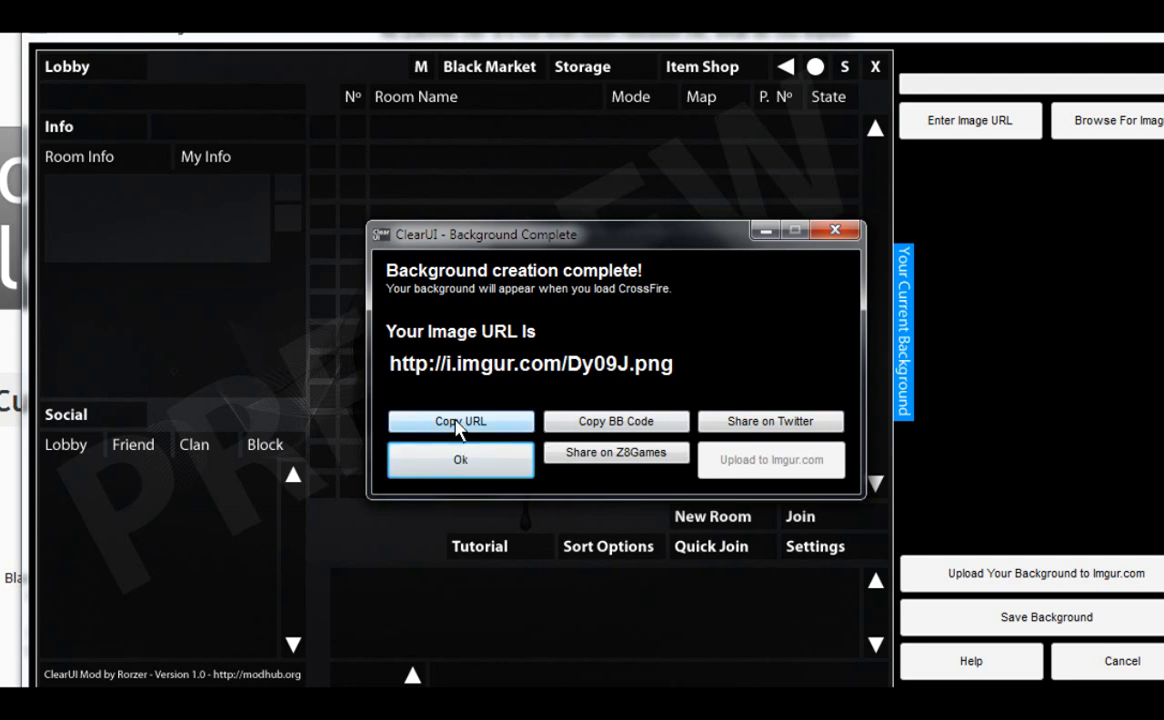
{"action": "mouse_move", "coordinate": [605, 428]}
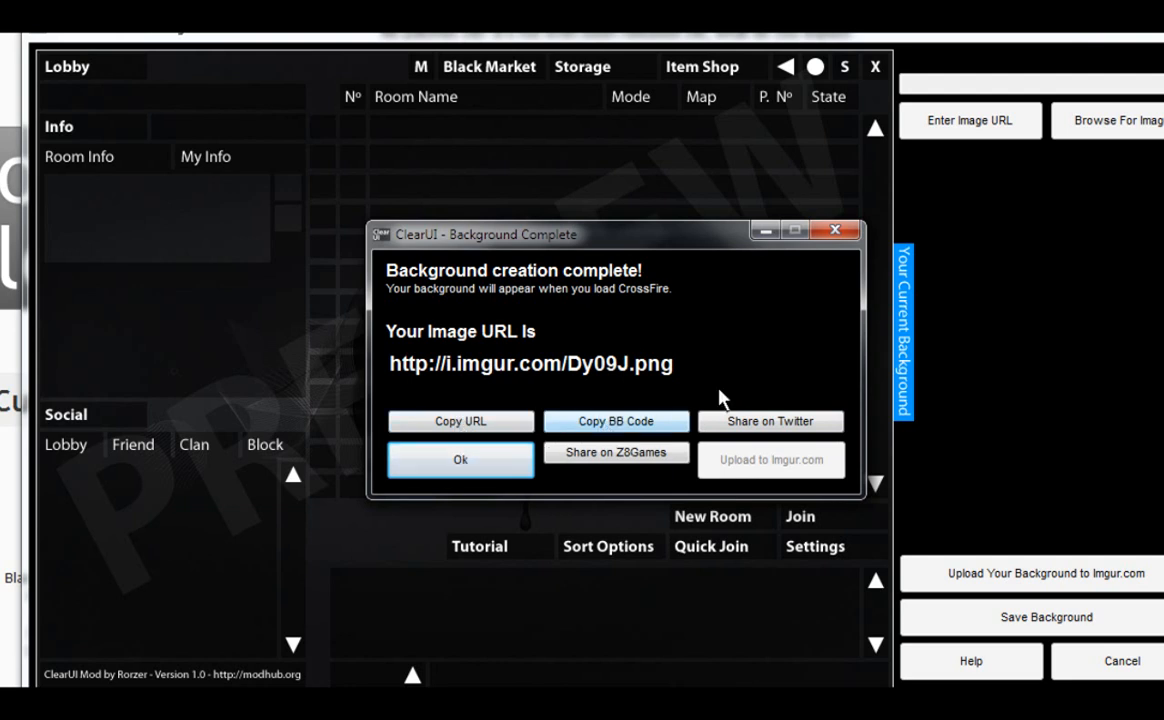
{"action": "mouse_move", "coordinate": [631, 462]}
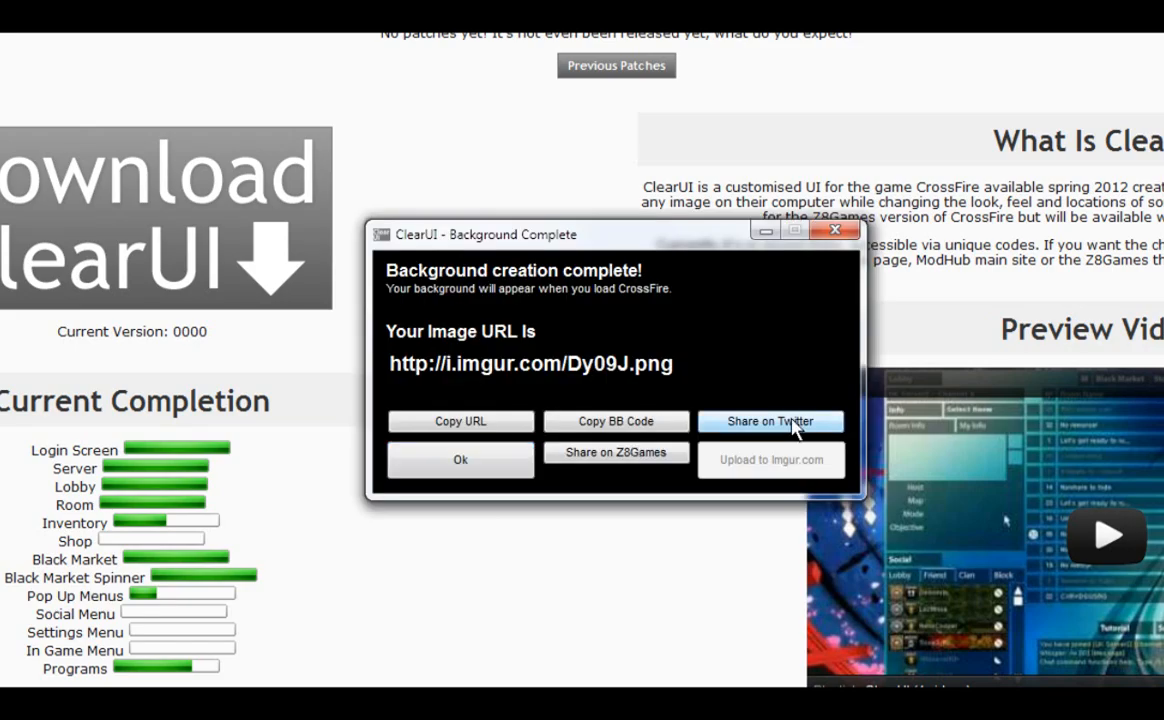
{"action": "left_click", "coordinate": [771, 421]}
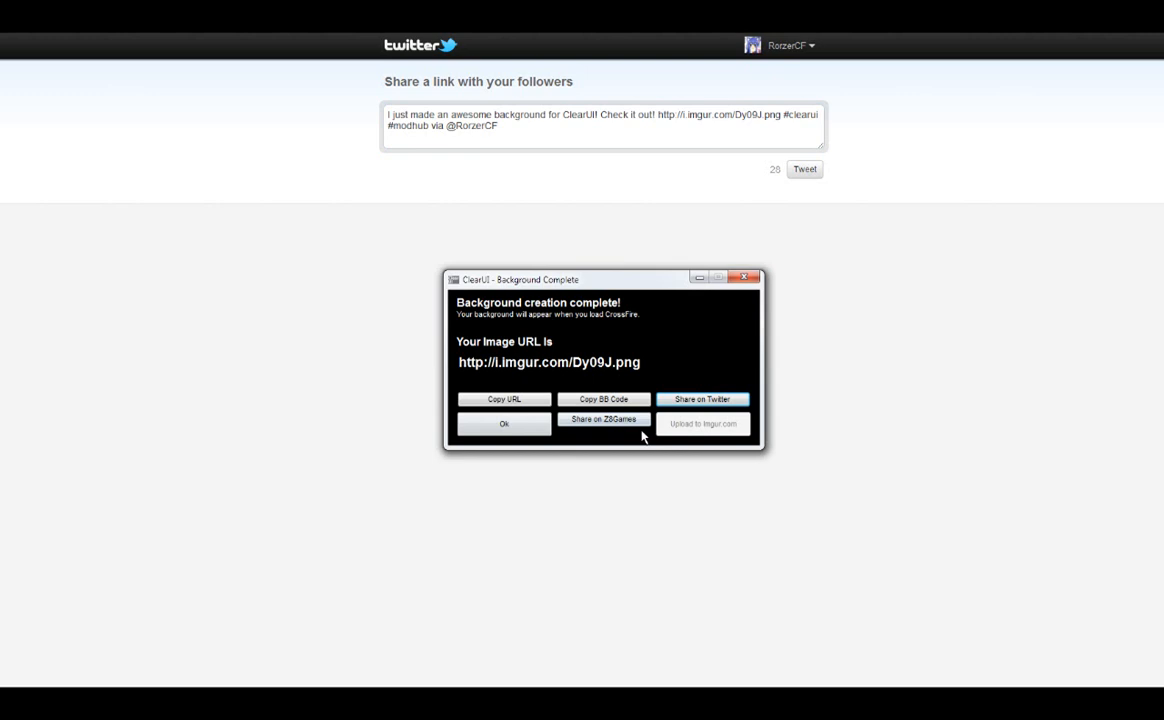
Send the background's Imgur link to the Z8Games forum for sharing.
{"action": "left_click", "coordinate": [602, 421]}
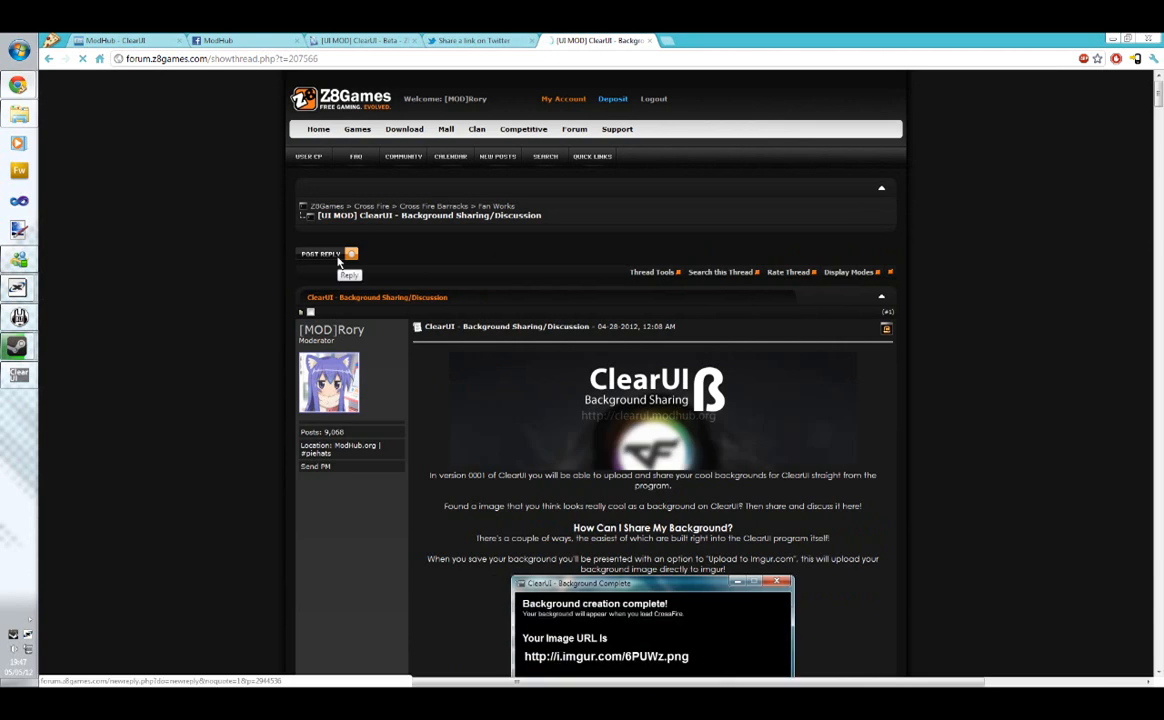
{"action": "mouse_move", "coordinate": [163, 390]}
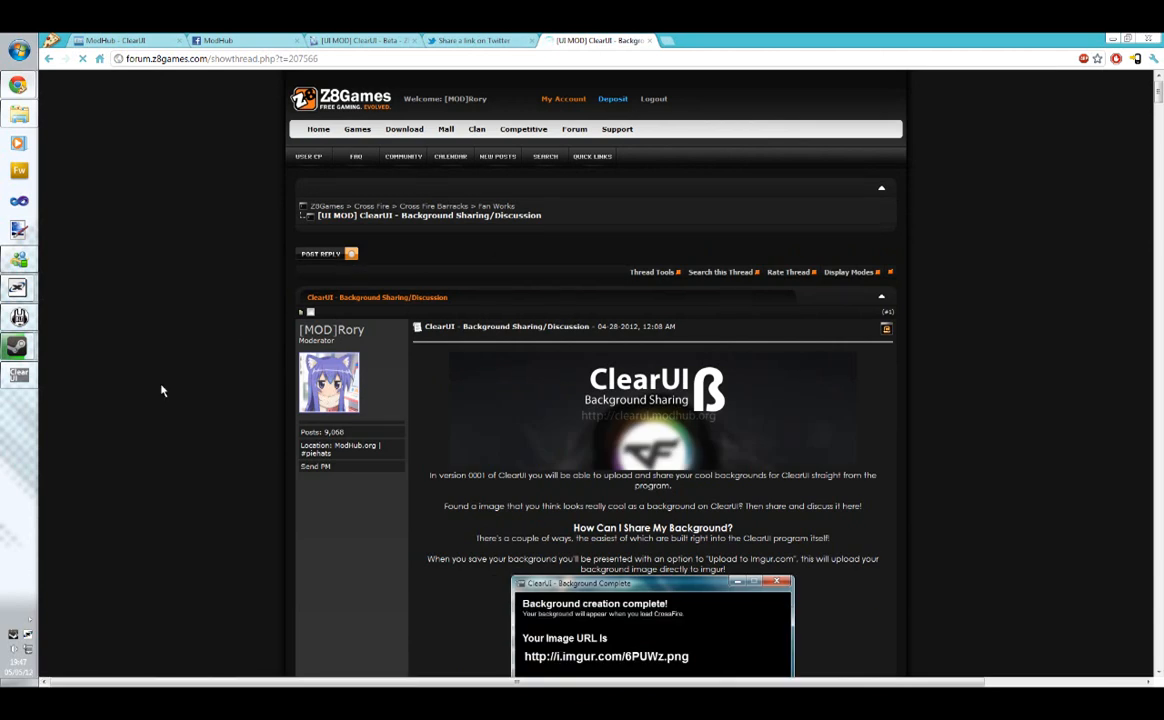
Scroll the Background Sharing/Discussion thread to its URL, BB code and Twitter explanation.
{"action": "scroll", "scroll_direction": "down", "scroll_amount": 3}
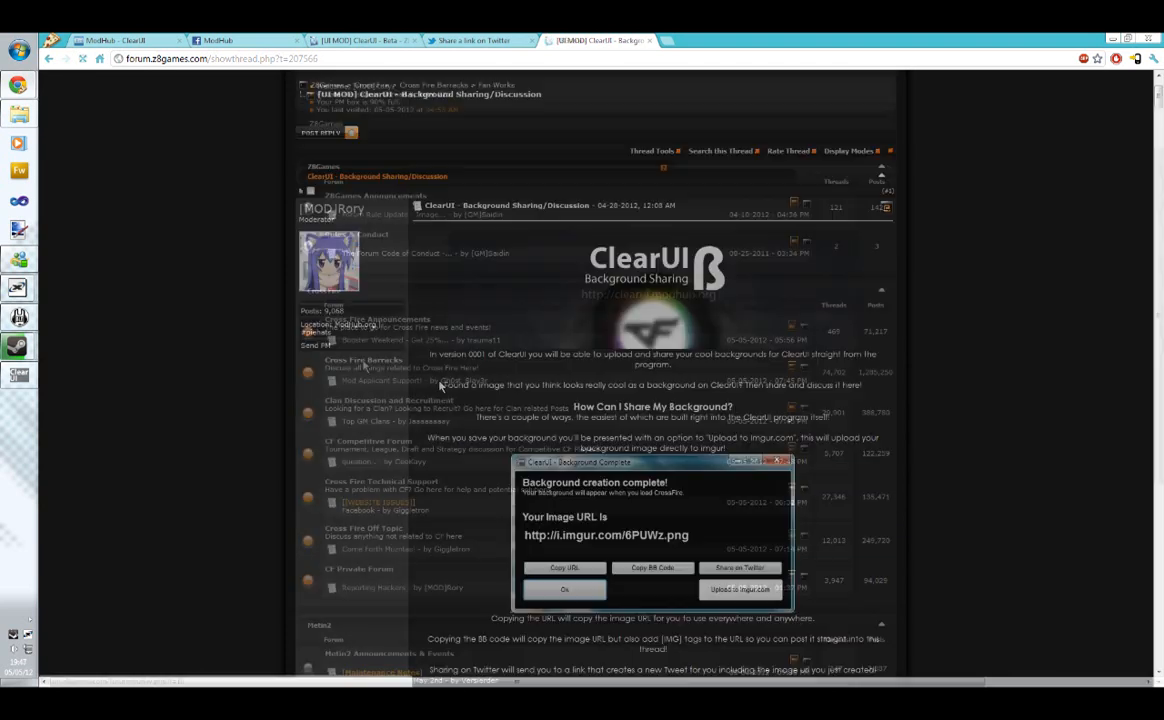
Open the Cross Fire Barracks board and dismiss the Background Complete dialog.
{"action": "left_click", "coordinate": [566, 589]}
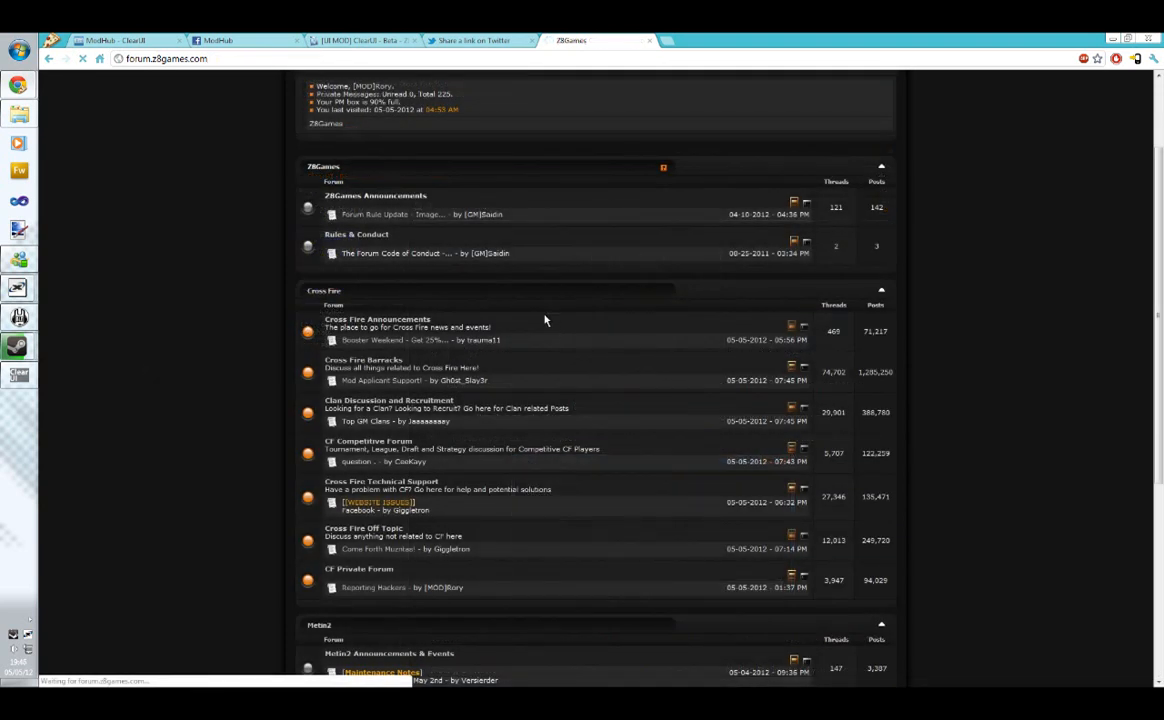
{"action": "mouse_move", "coordinate": [540, 313]}
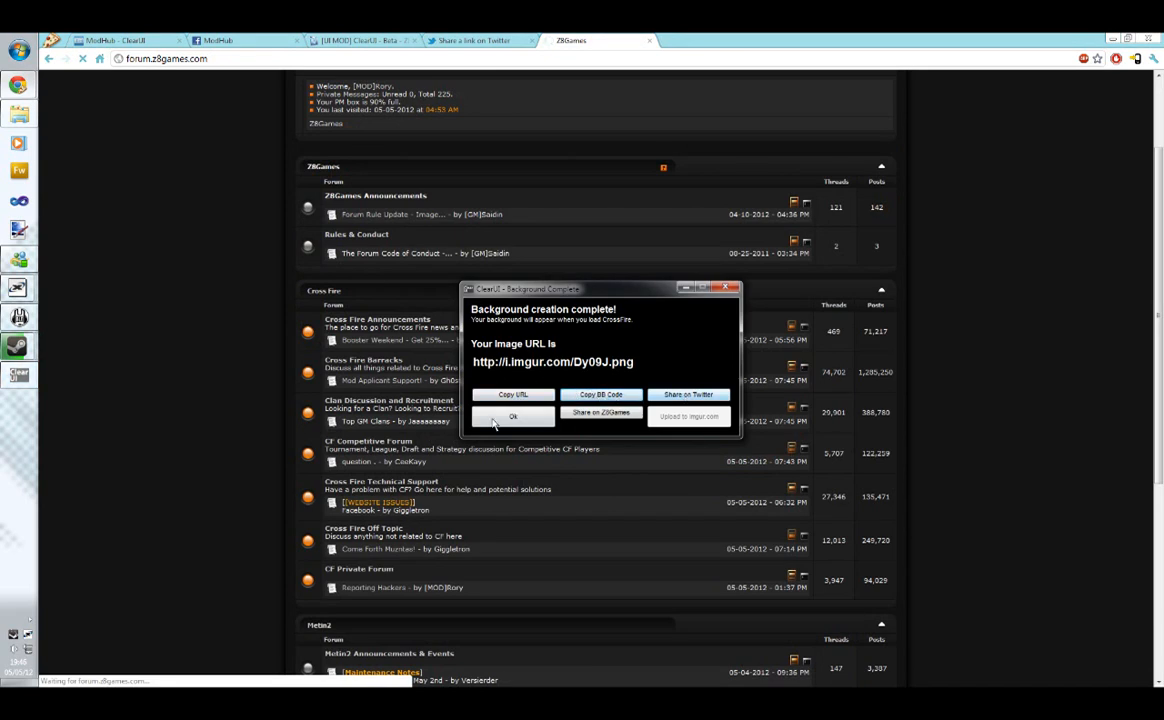
{"action": "left_click", "coordinate": [513, 415]}
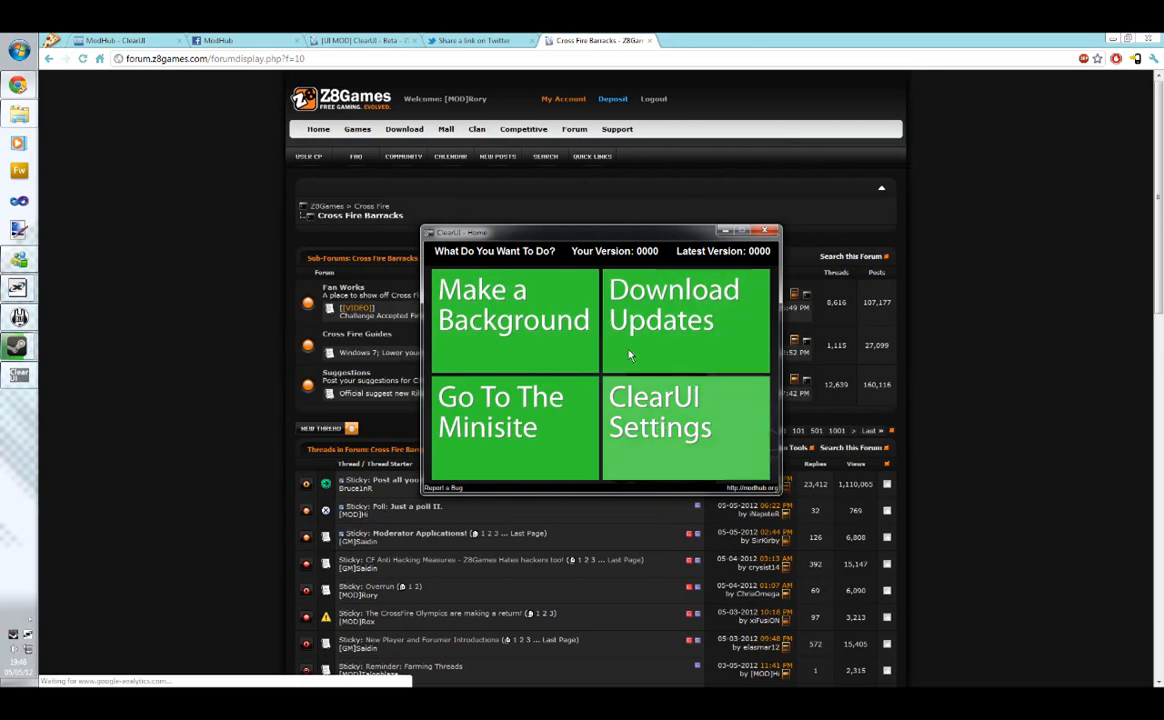
{"action": "mouse_move", "coordinate": [665, 444]}
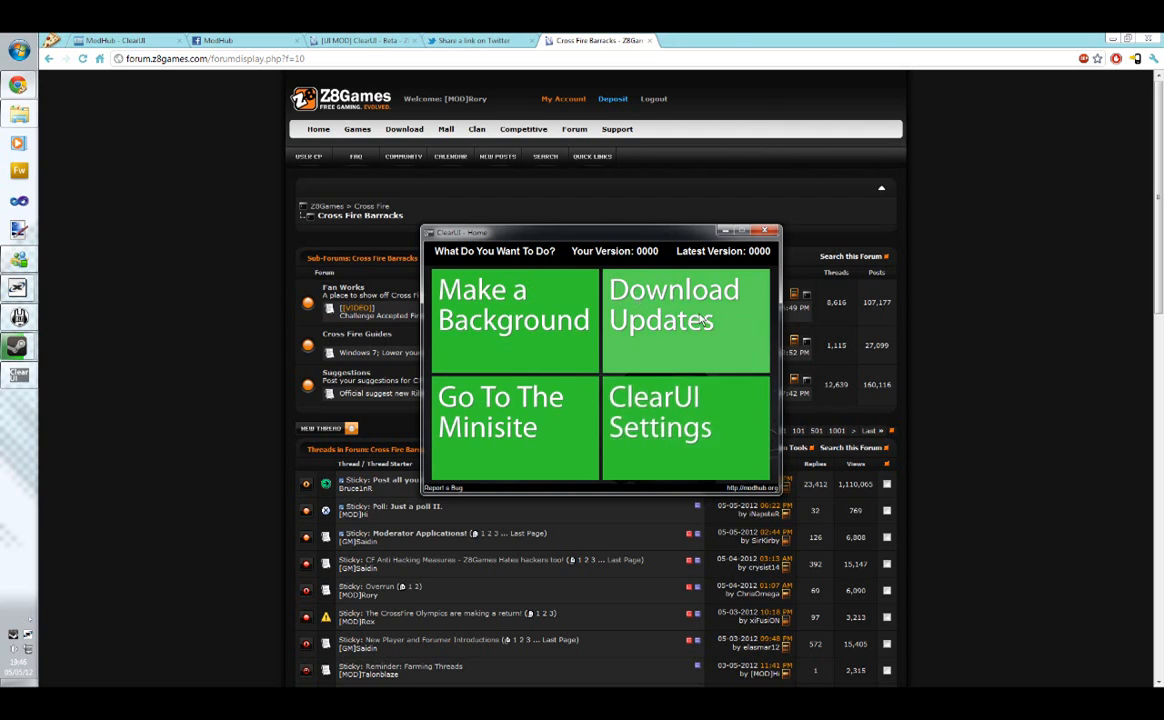
{"action": "mouse_move", "coordinate": [537, 365]}
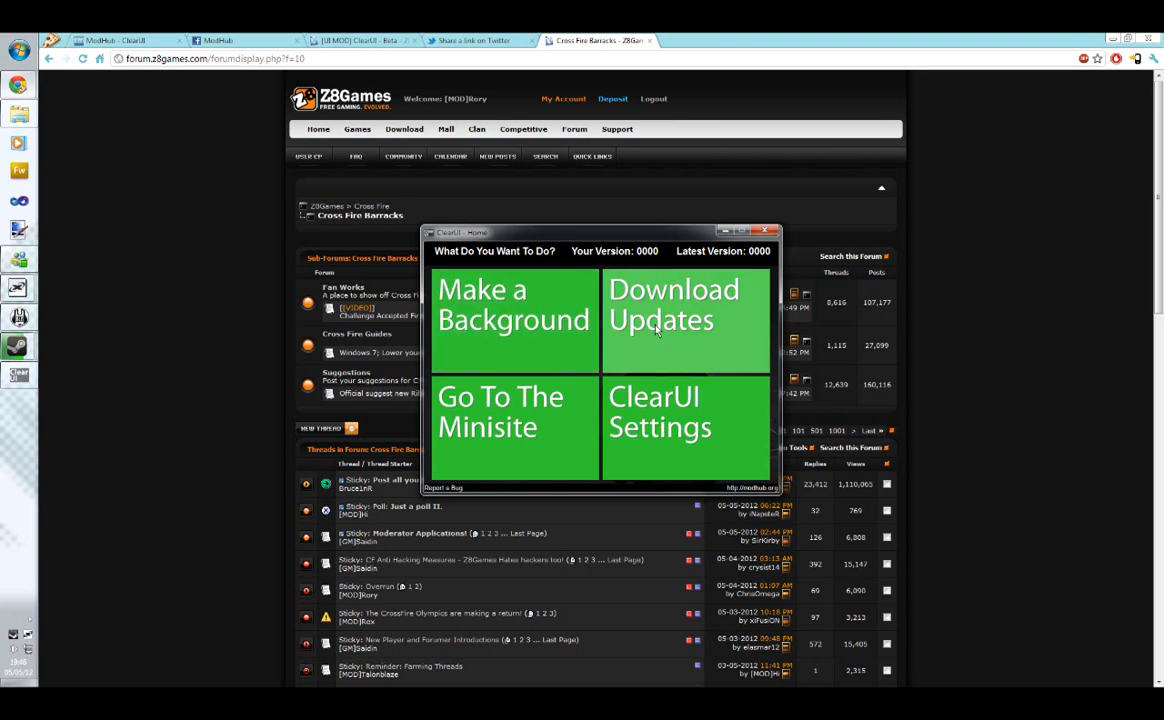
{"action": "mouse_move", "coordinate": [642, 330]}
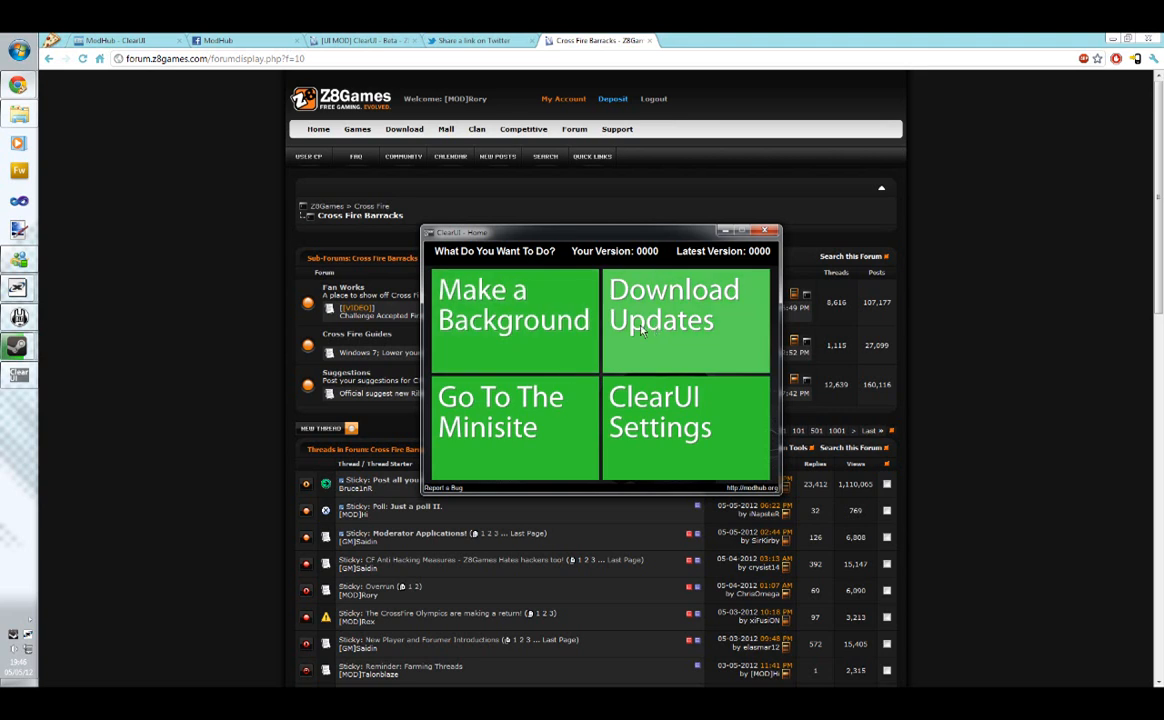